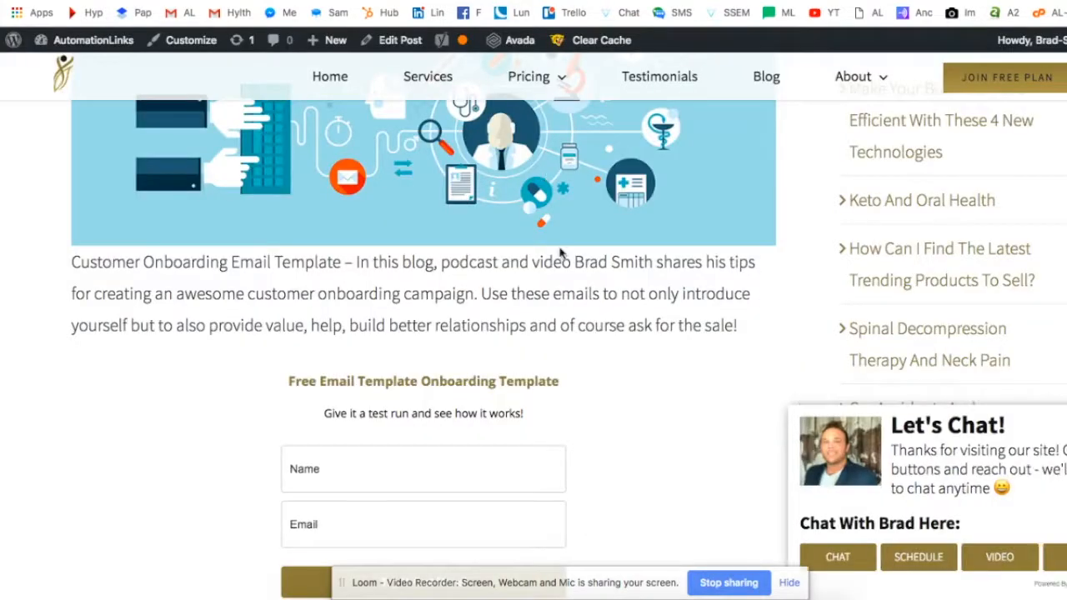
Scroll down the AutomationLinks customer onboarding blog post.
scroll("down", 3)
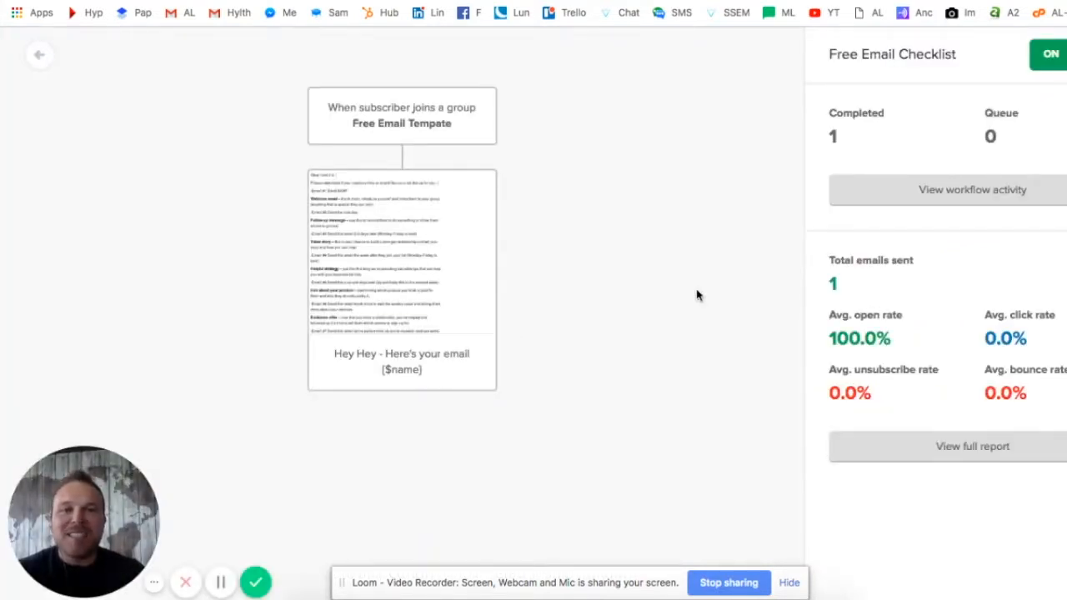
mouse_move(947, 133)
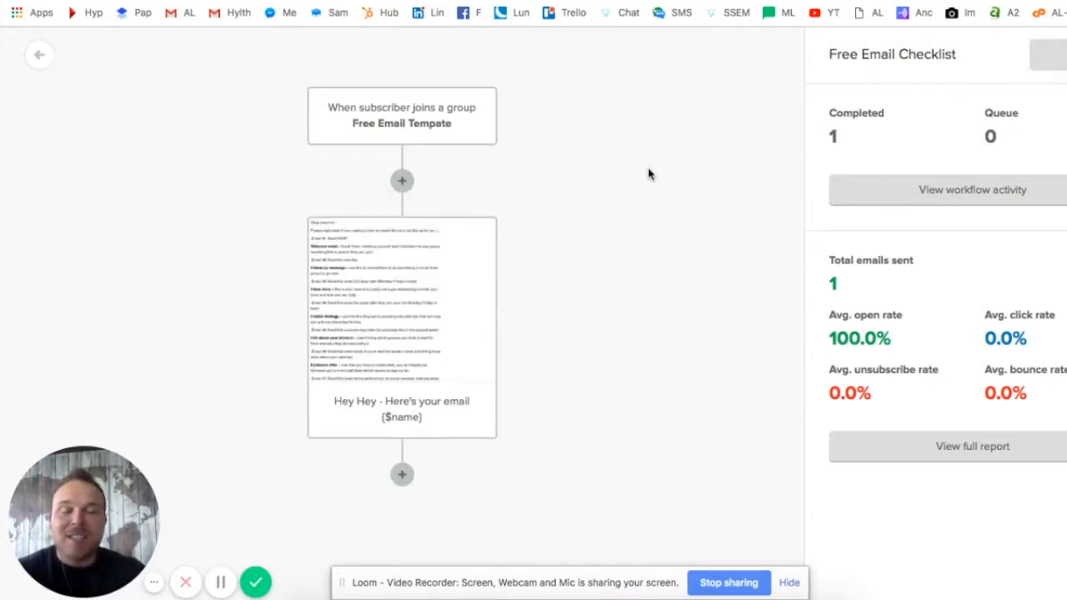
mouse_move(663, 181)
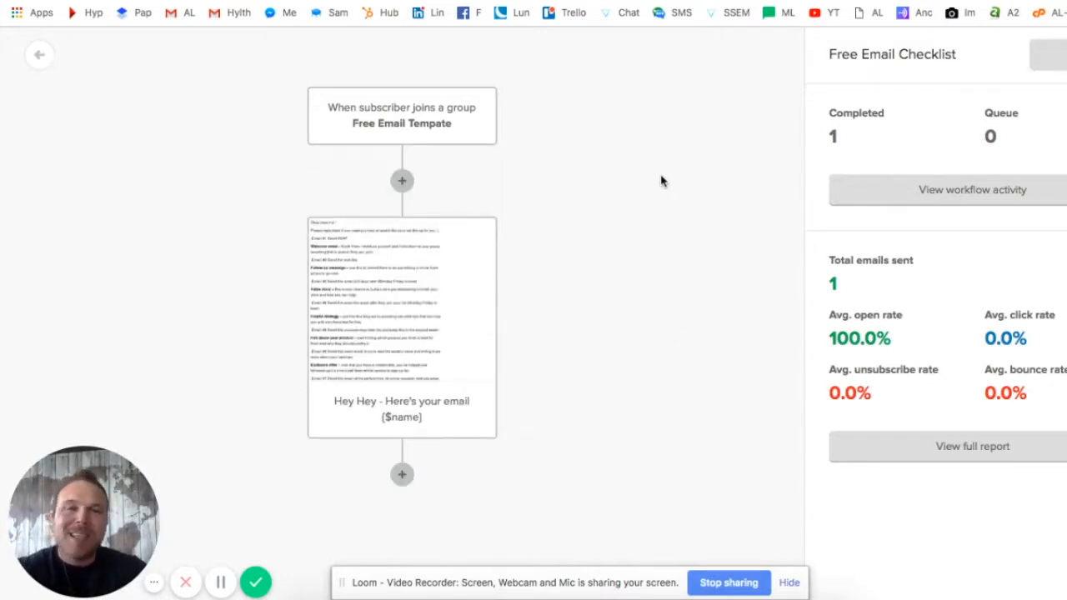
mouse_move(665, 209)
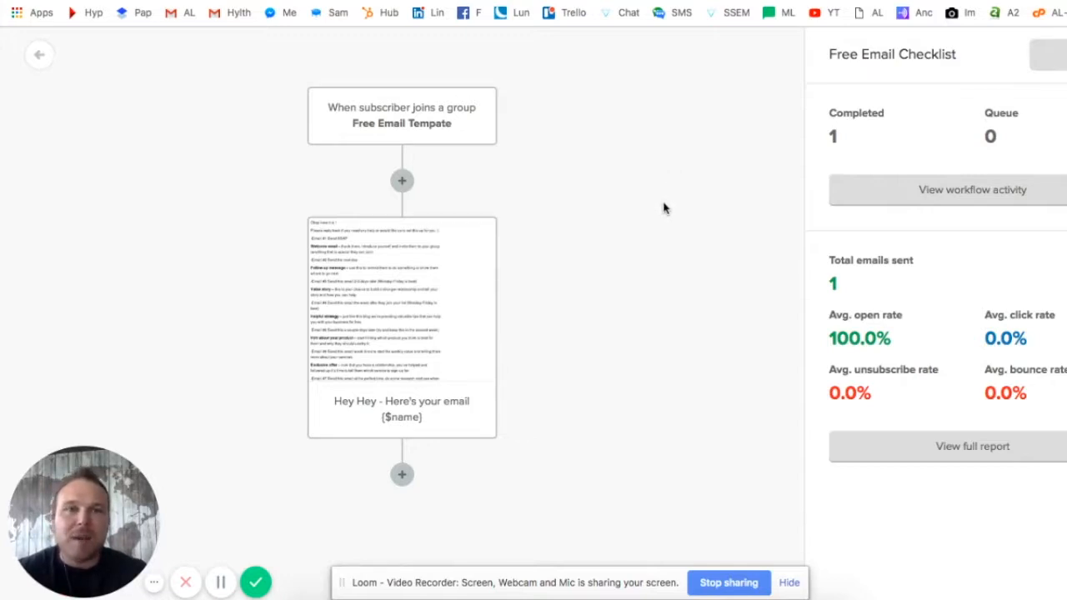
mouse_move(654, 204)
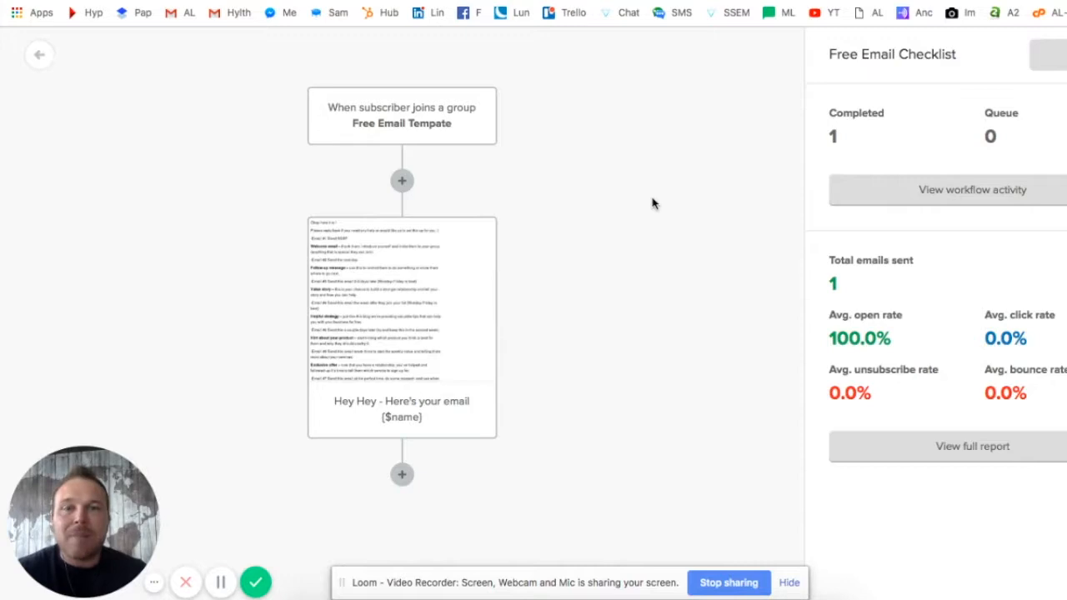
mouse_move(416, 175)
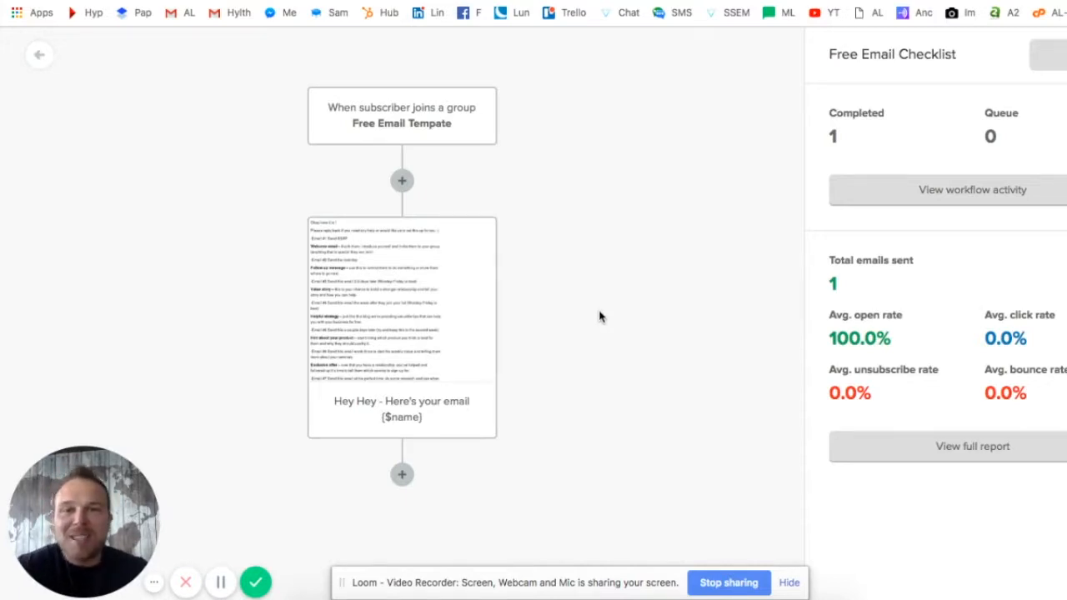
mouse_move(584, 315)
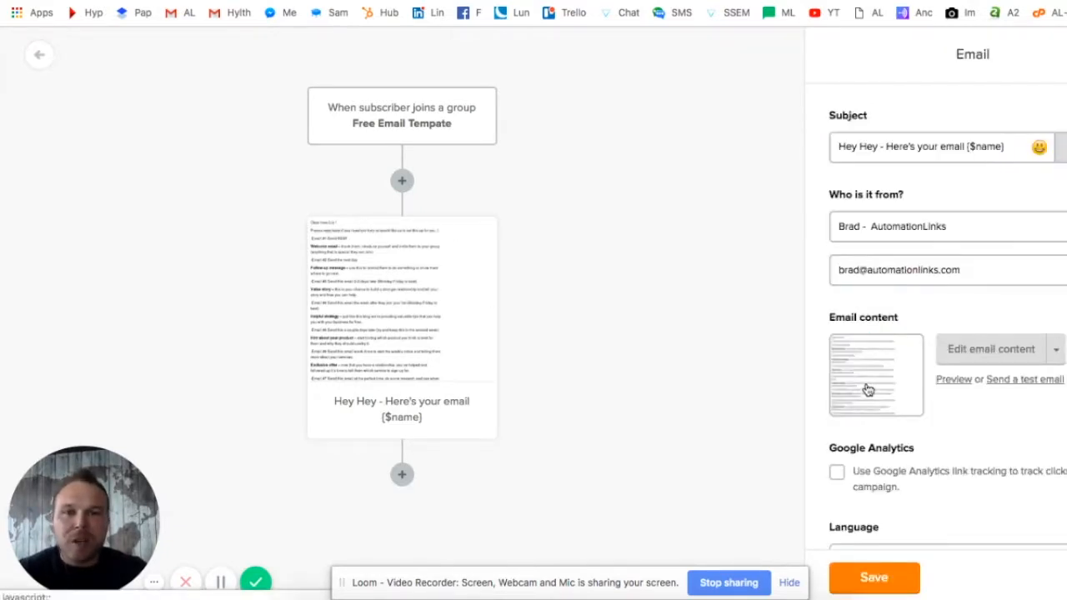
Add a one-day delay step after the welcome email.
left_click(954, 380)
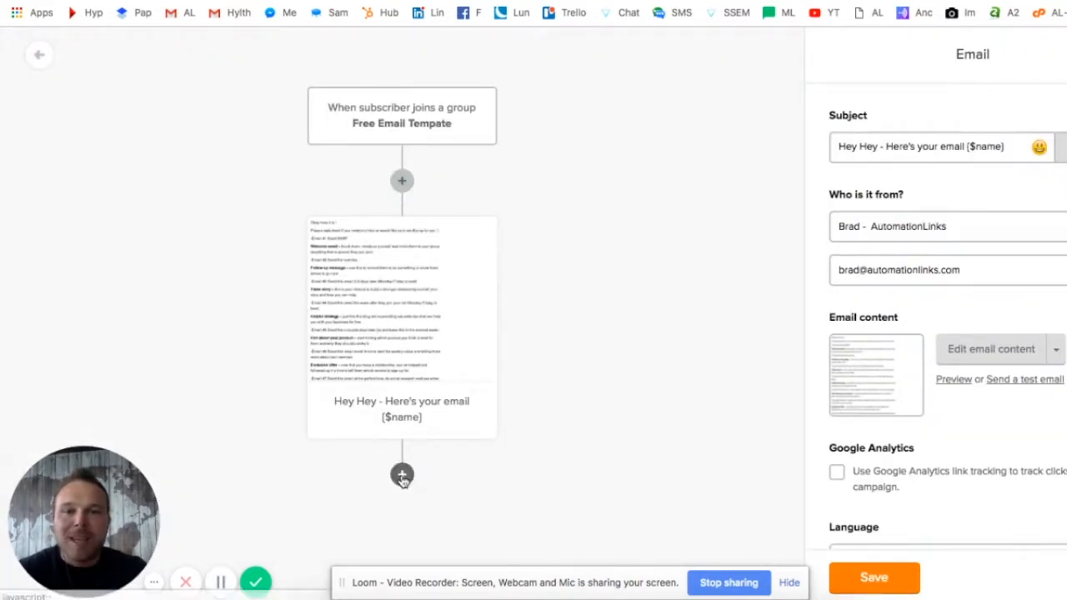
left_click(402, 476)
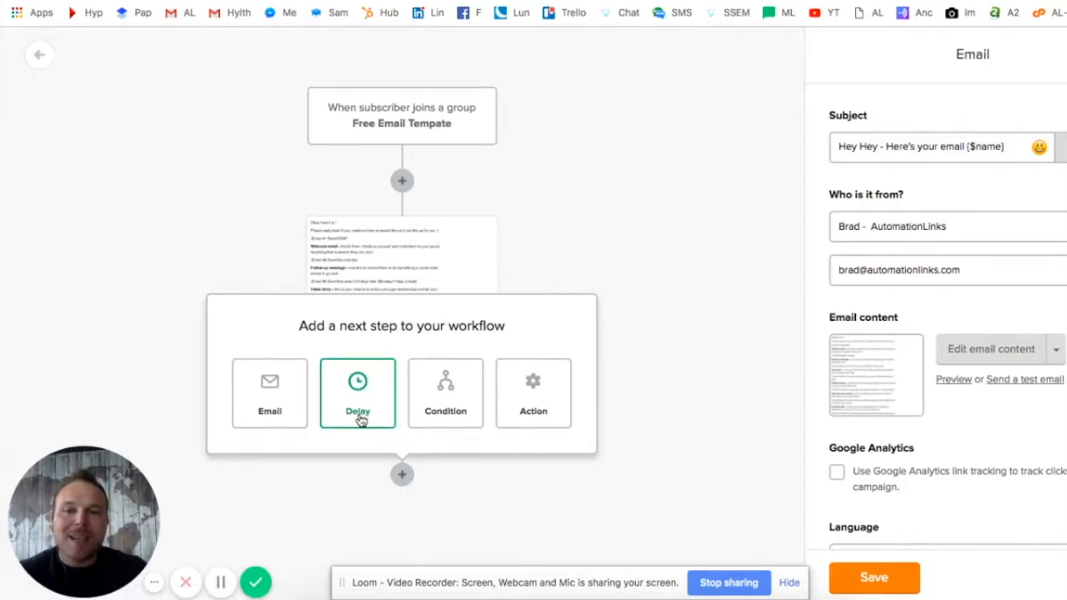
left_click(357, 393)
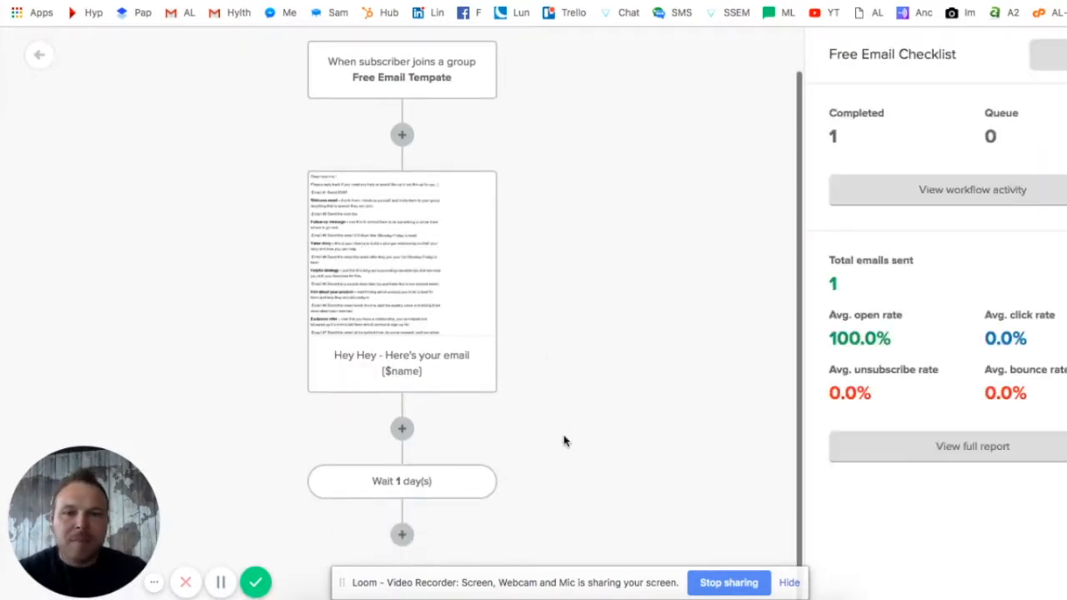
Add an email step with subject 'Follow-up Email' after the wait and save it.
left_click(402, 428)
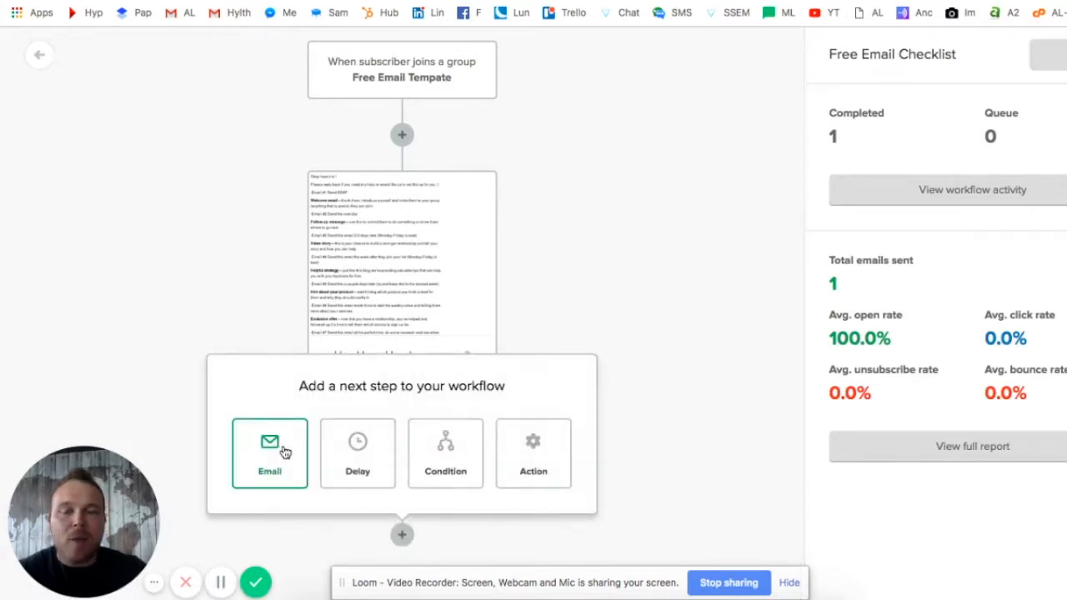
left_click(269, 454)
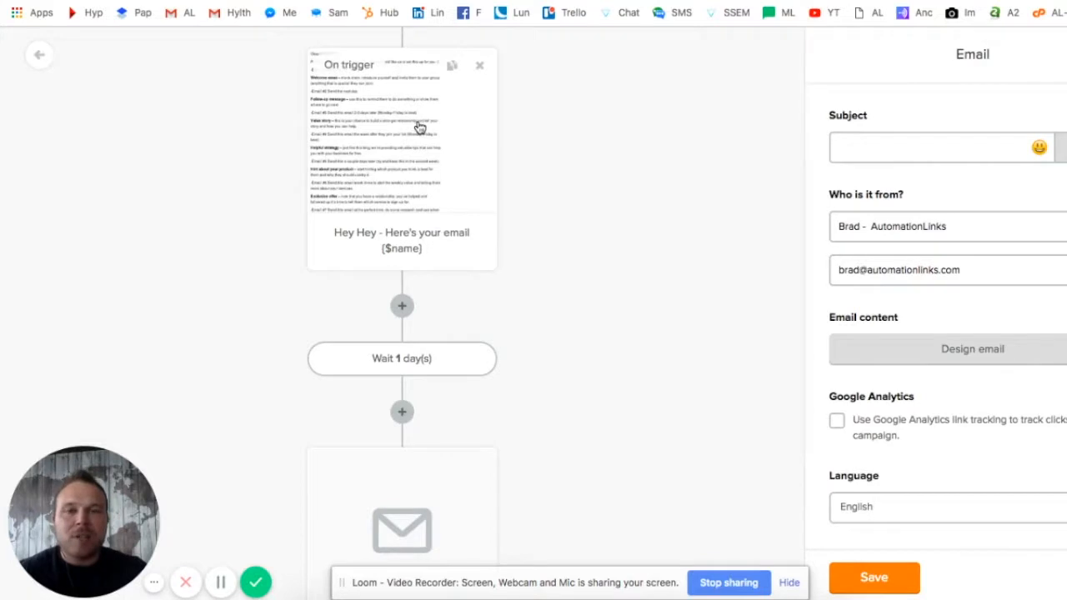
scroll("down", 3)
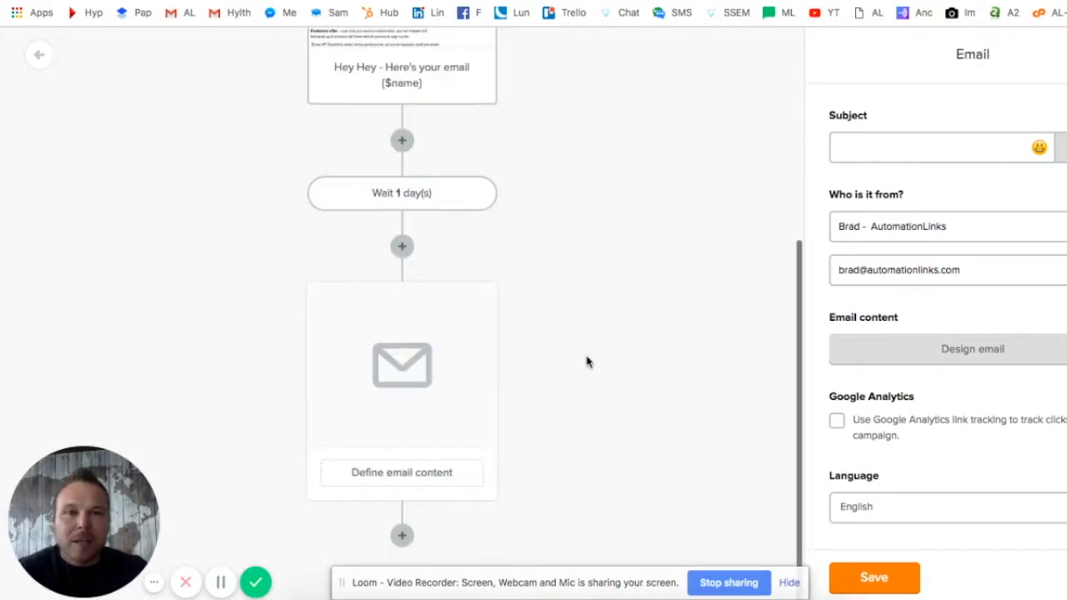
type("F")
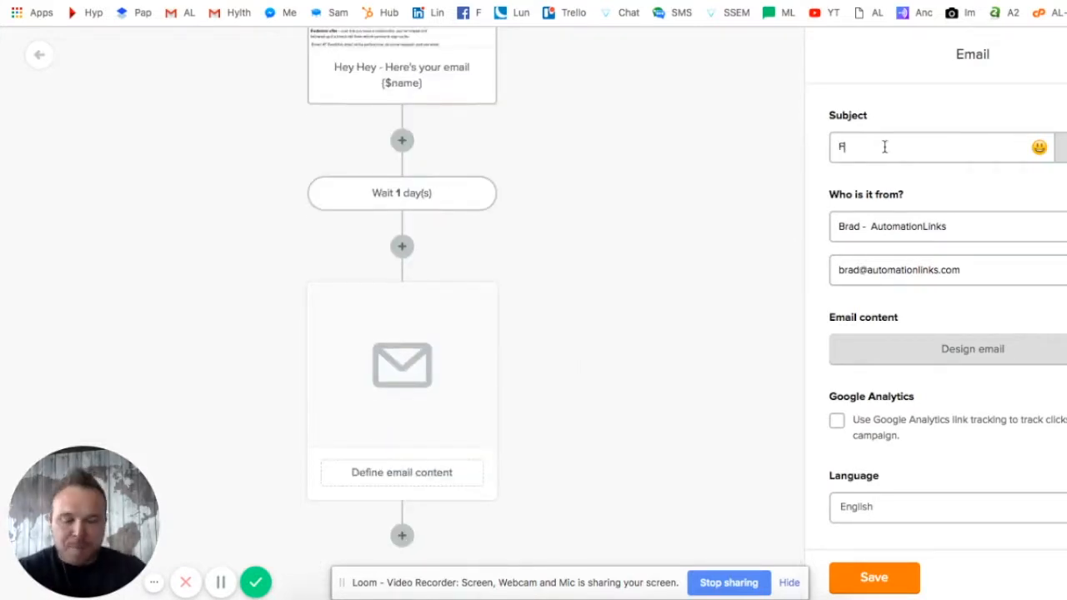
type("ollow-up")
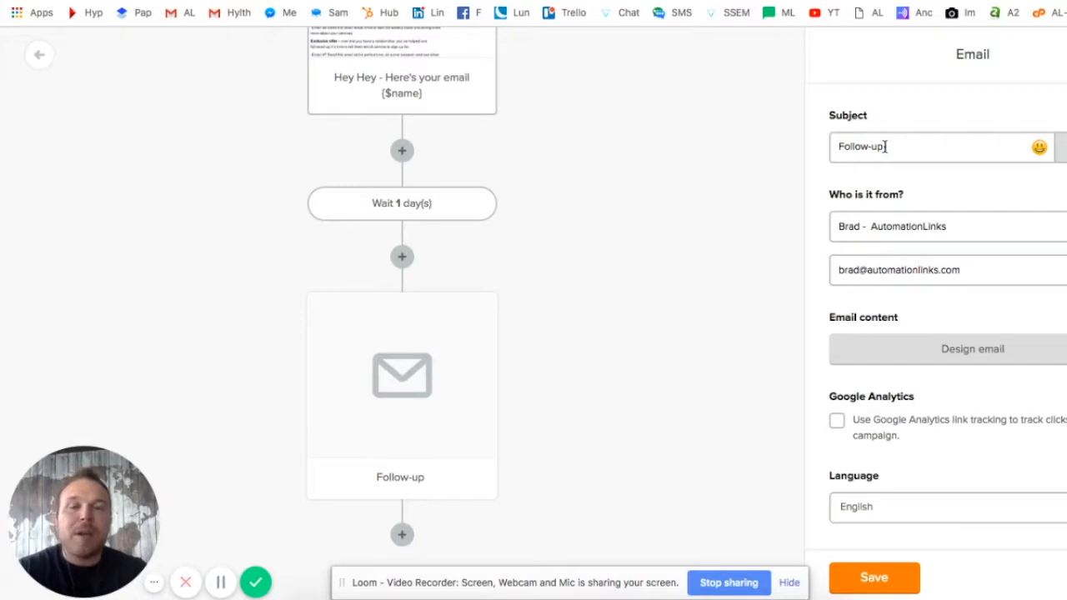
type("Email")
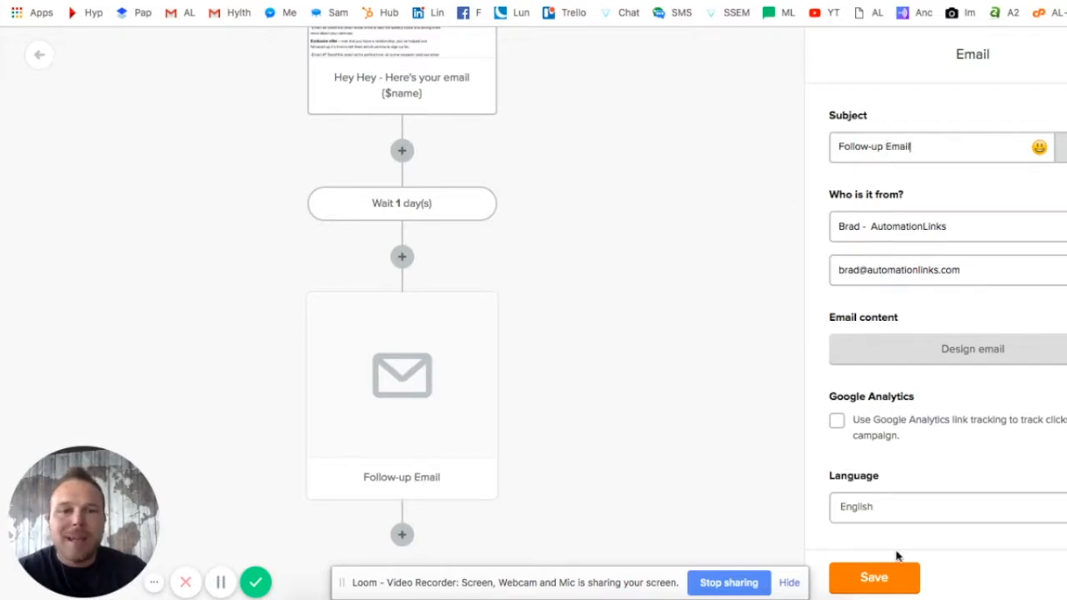
left_click(874, 577)
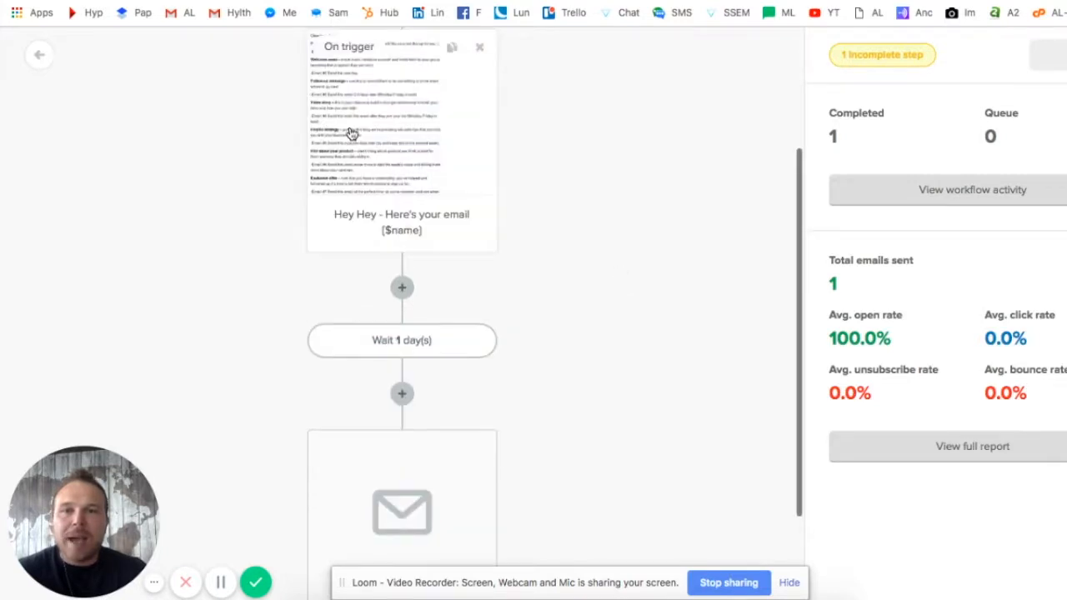
Insert a delay step after the Follow-up Email, entering 3 days.
scroll("down", 3)
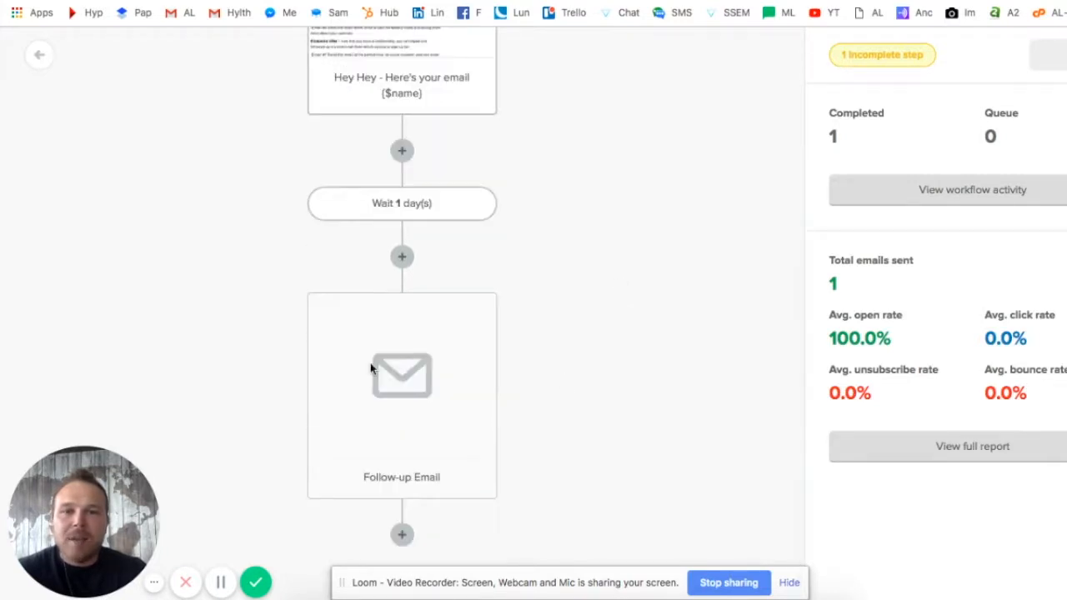
mouse_move(402, 534)
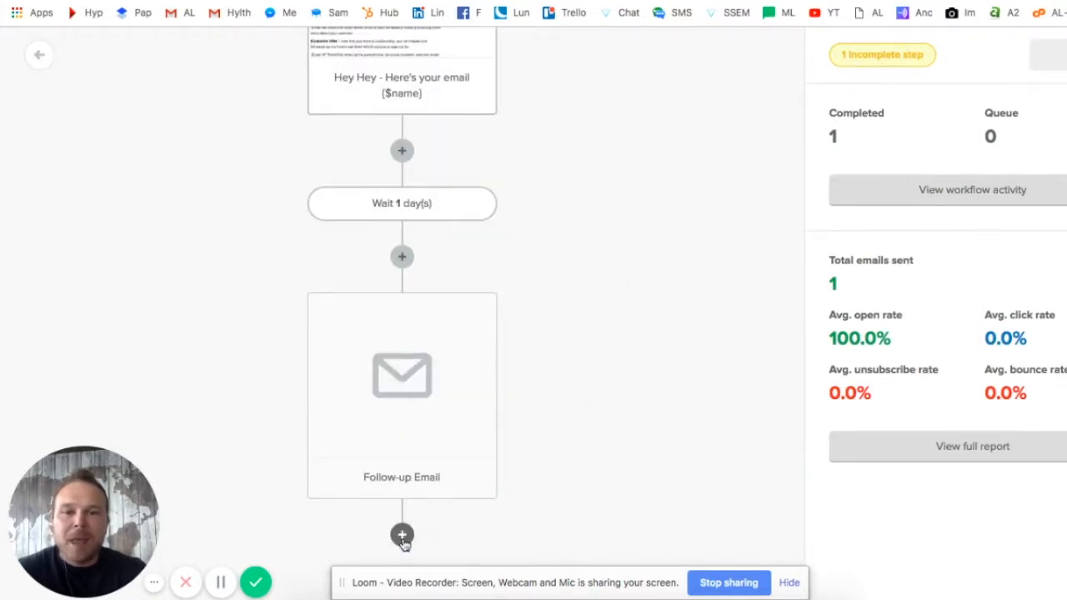
left_click(402, 534)
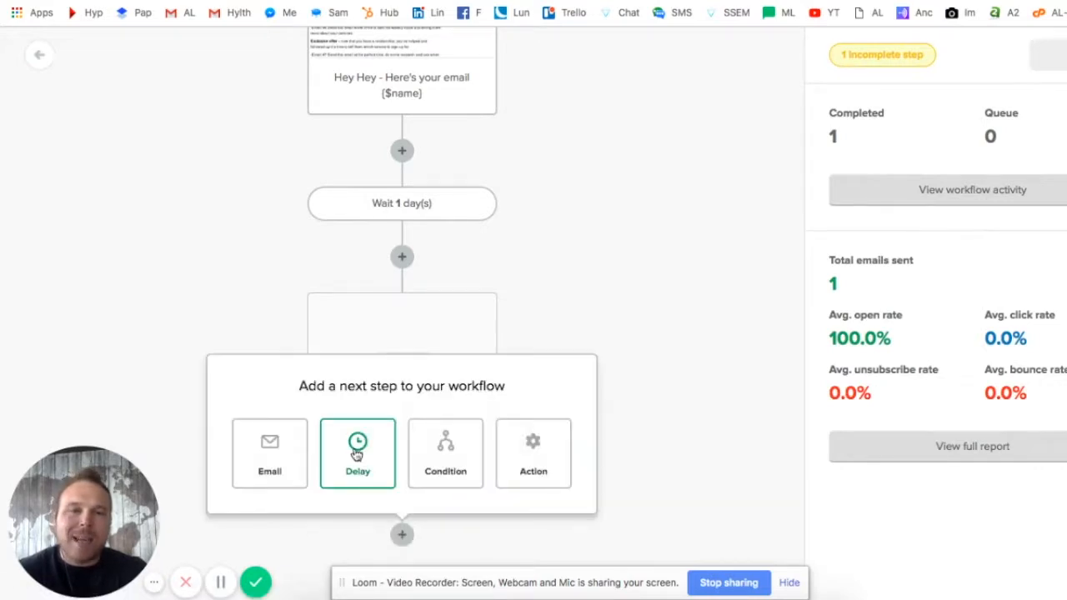
left_click(356, 452)
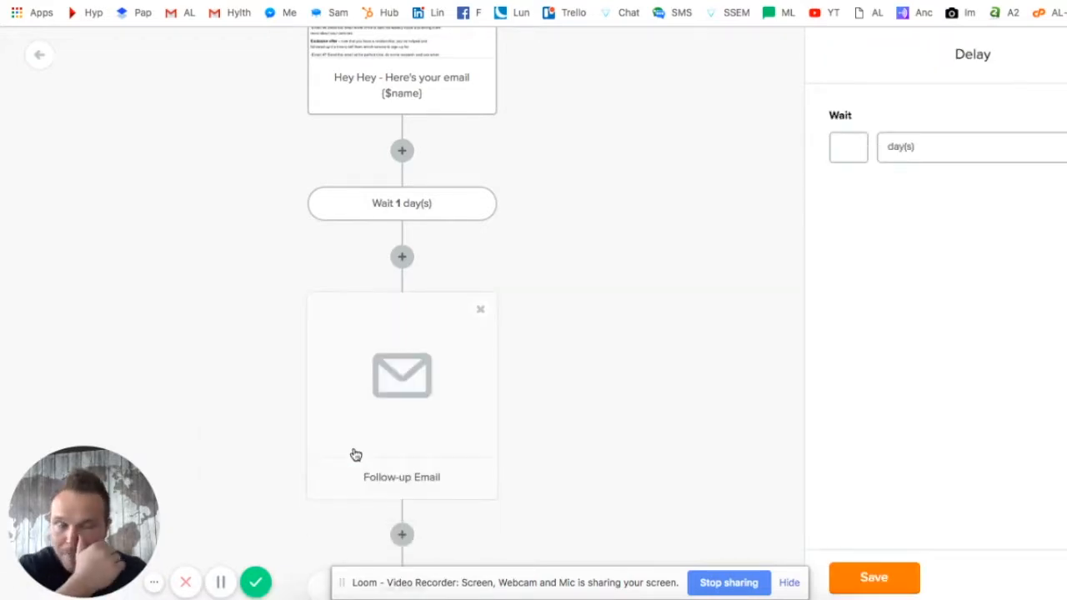
scroll("down", 3)
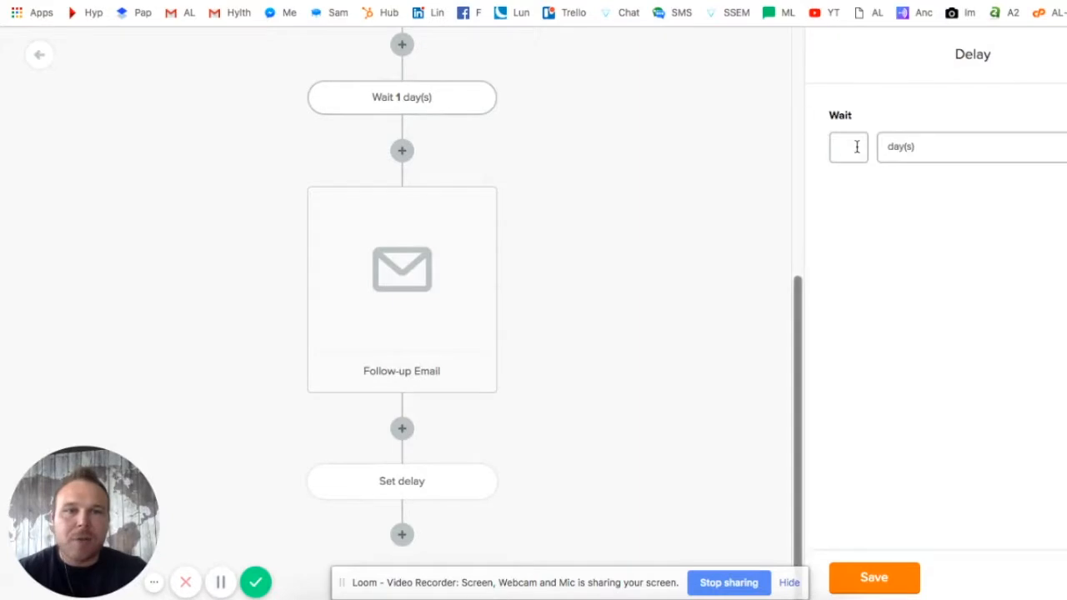
type("3")
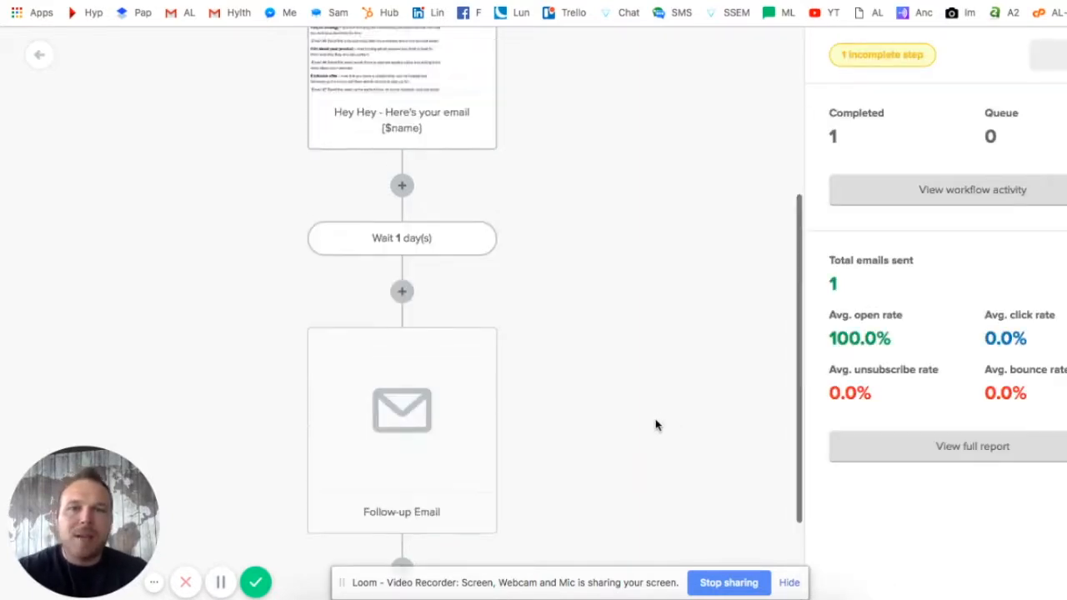
Make the delay wait until a weekday, Monday–Friday, at 12:00.
scroll("down", 3)
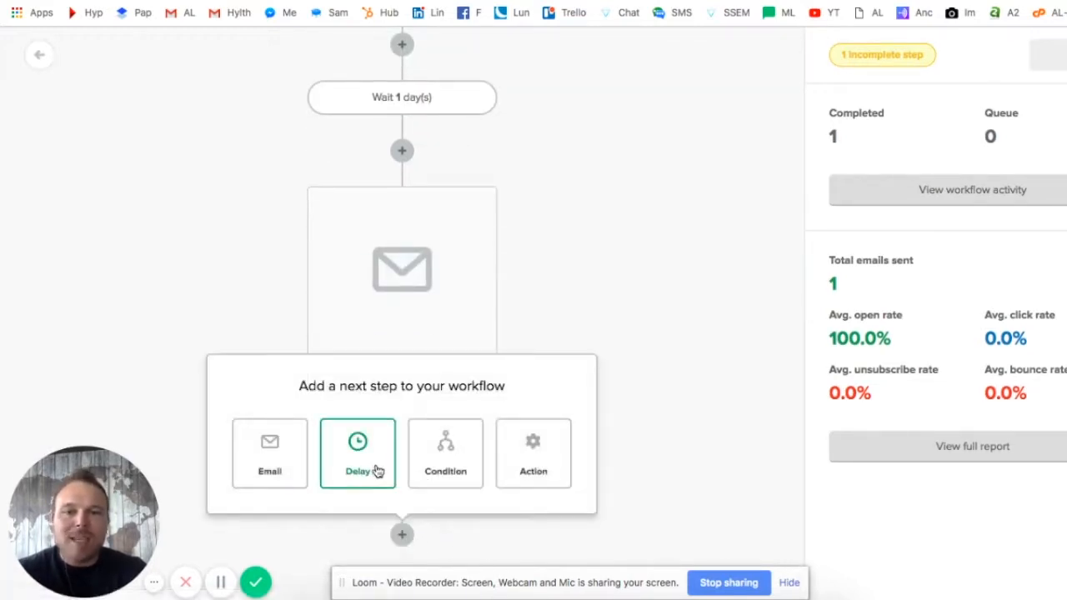
left_click(358, 454)
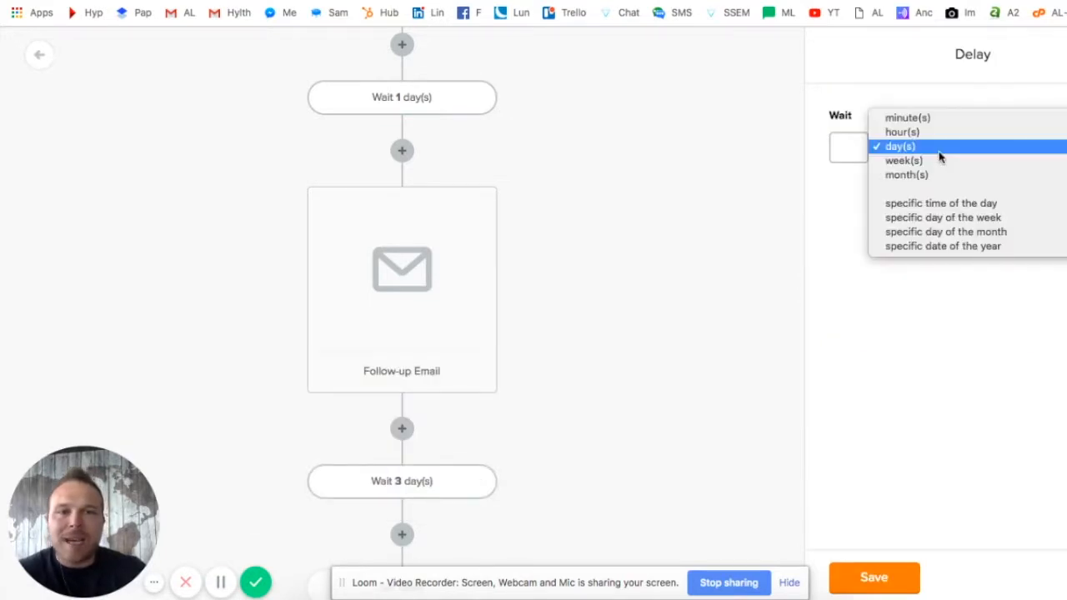
mouse_move(905, 160)
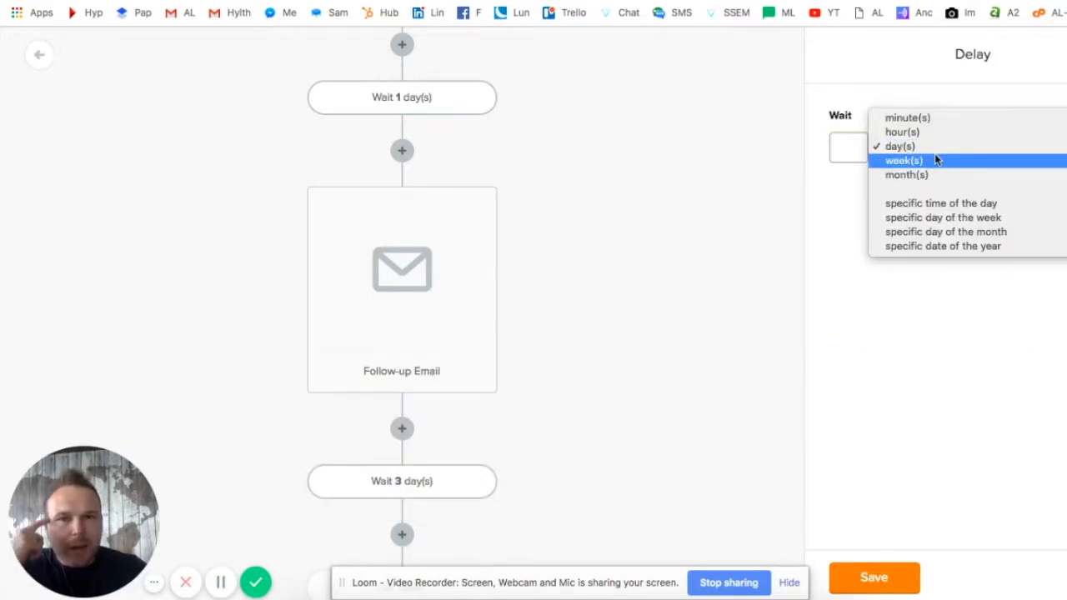
mouse_move(900, 146)
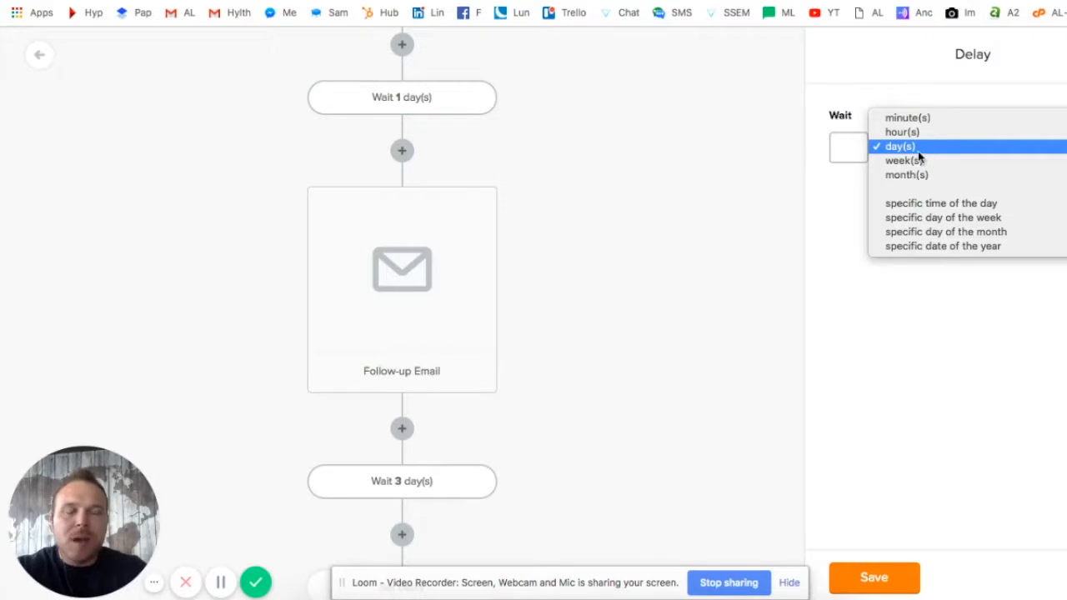
left_click(945, 203)
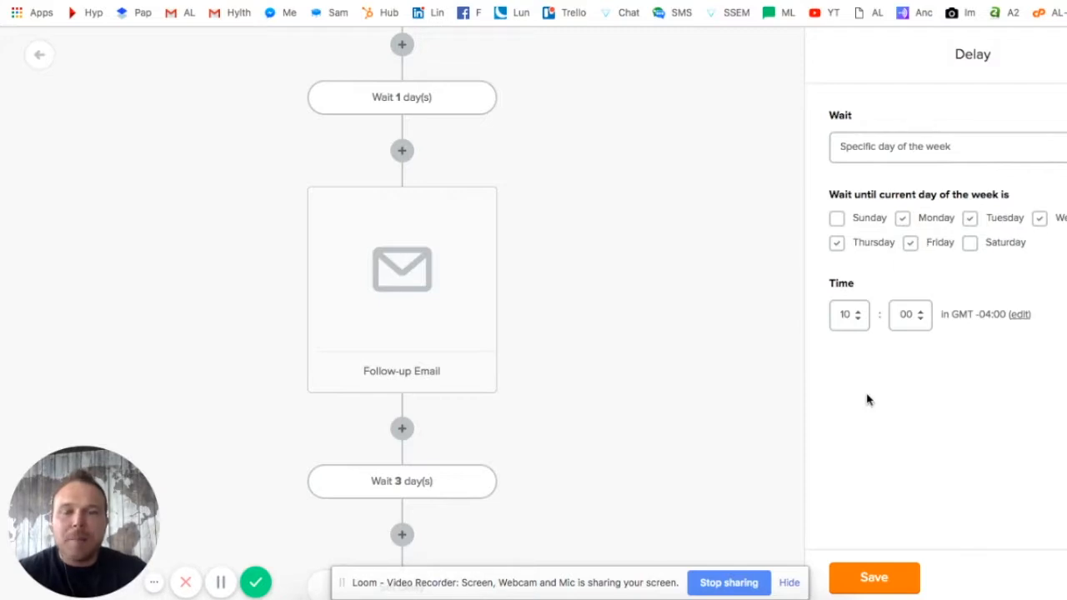
left_click(846, 314)
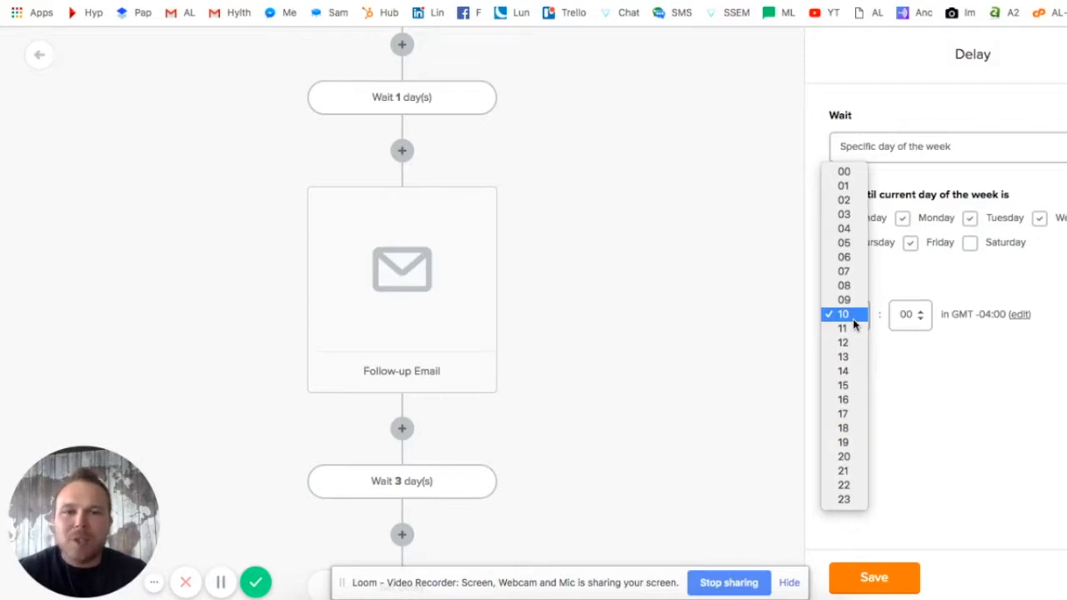
left_click(843, 343)
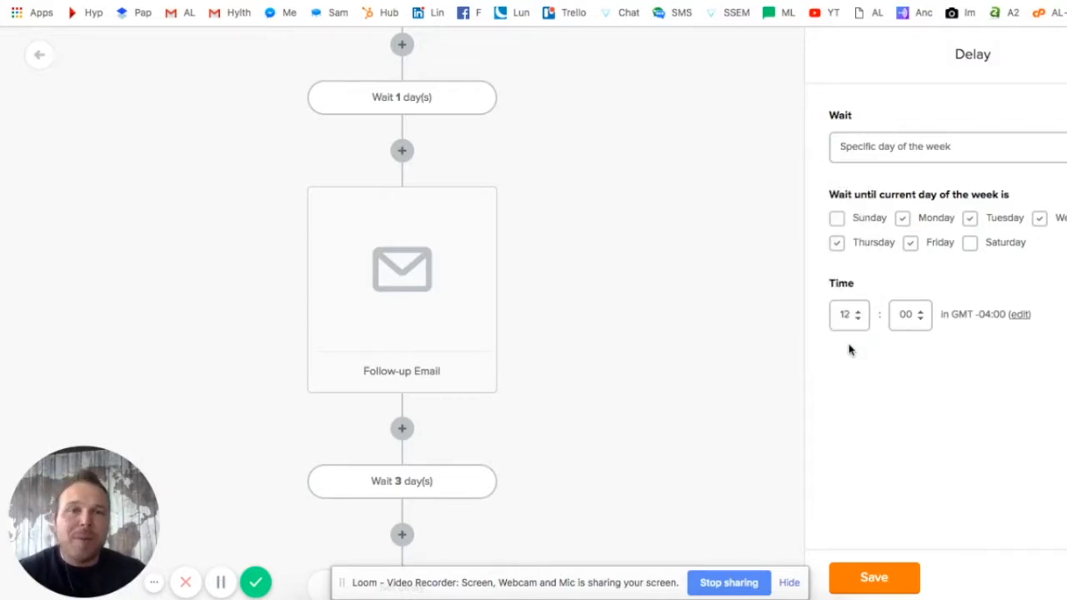
mouse_move(840, 532)
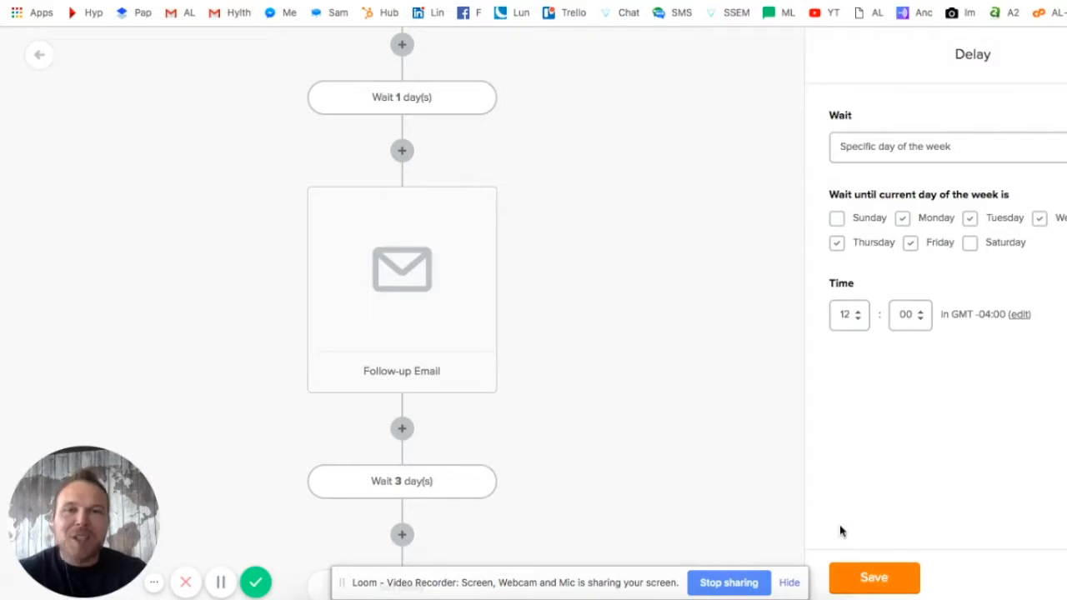
mouse_move(876, 373)
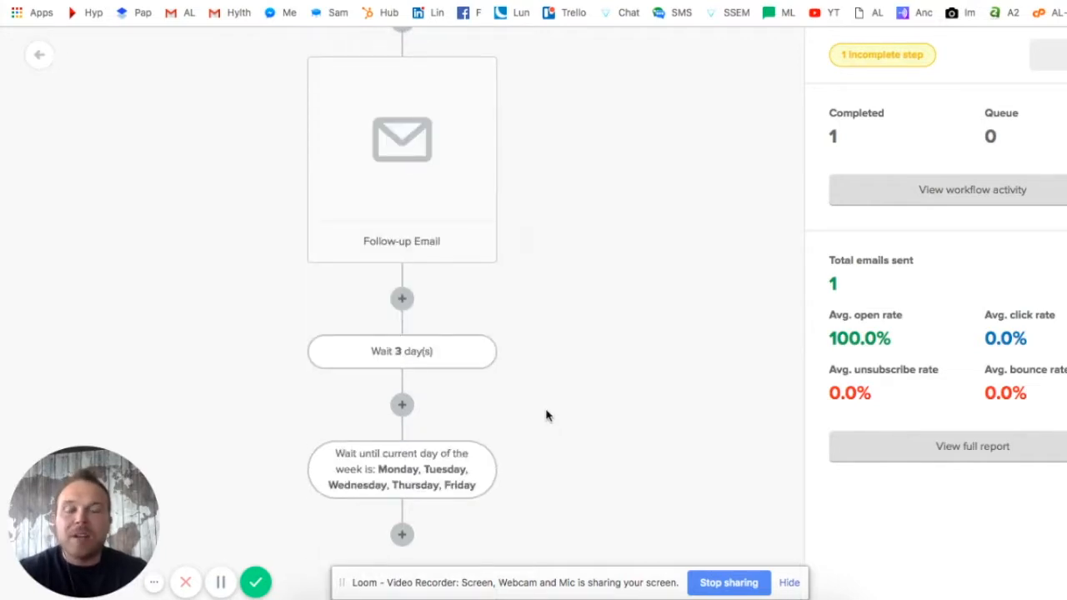
mouse_move(403, 534)
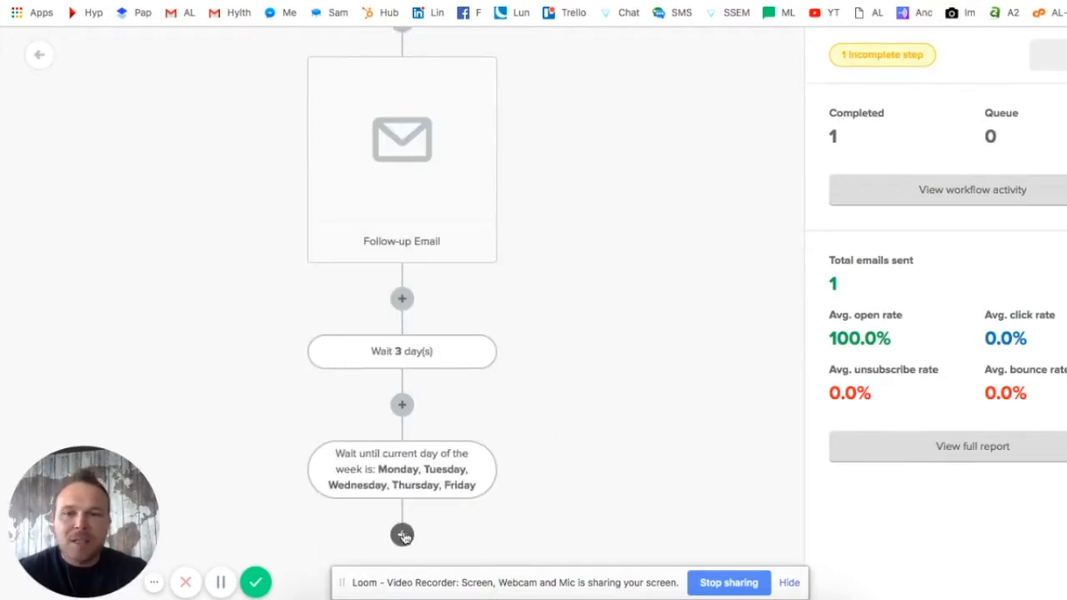
Add an email step with subject 'Story Email' after the weekday wait.
left_click(401, 139)
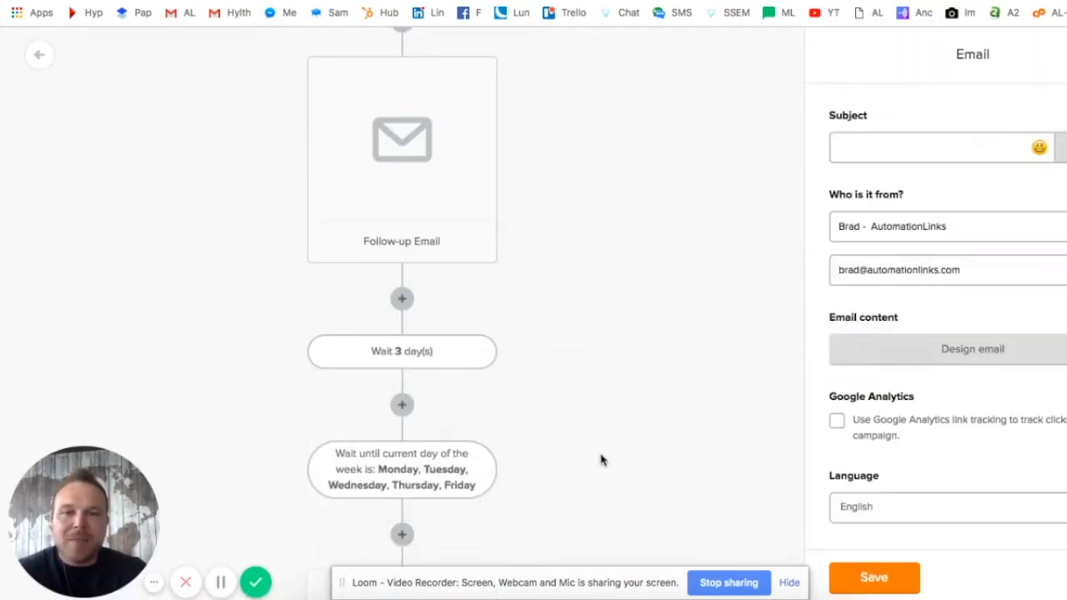
scroll("down", 3)
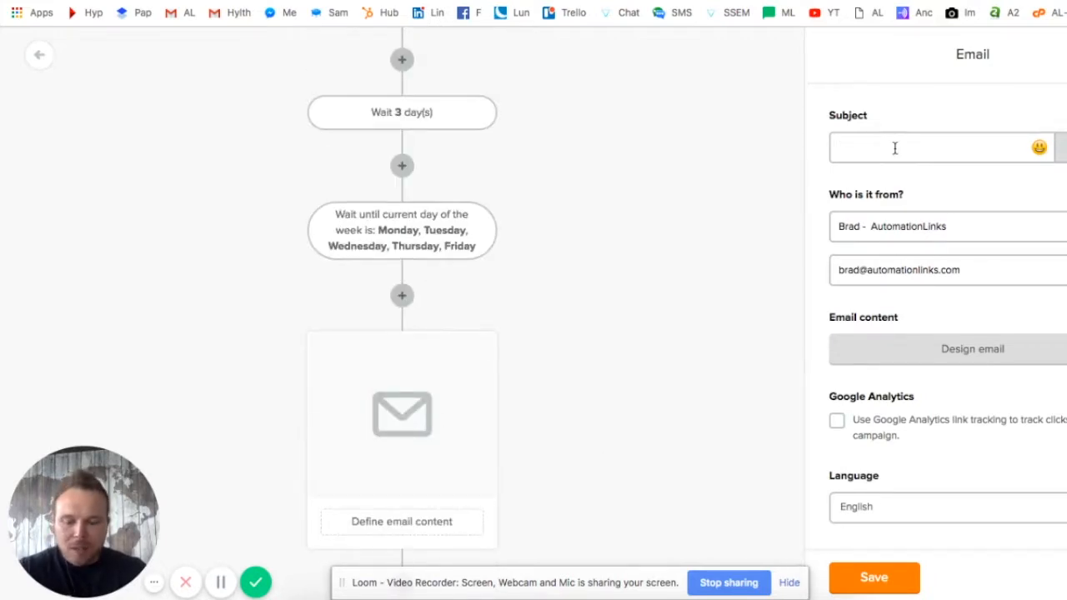
type("Story Email")
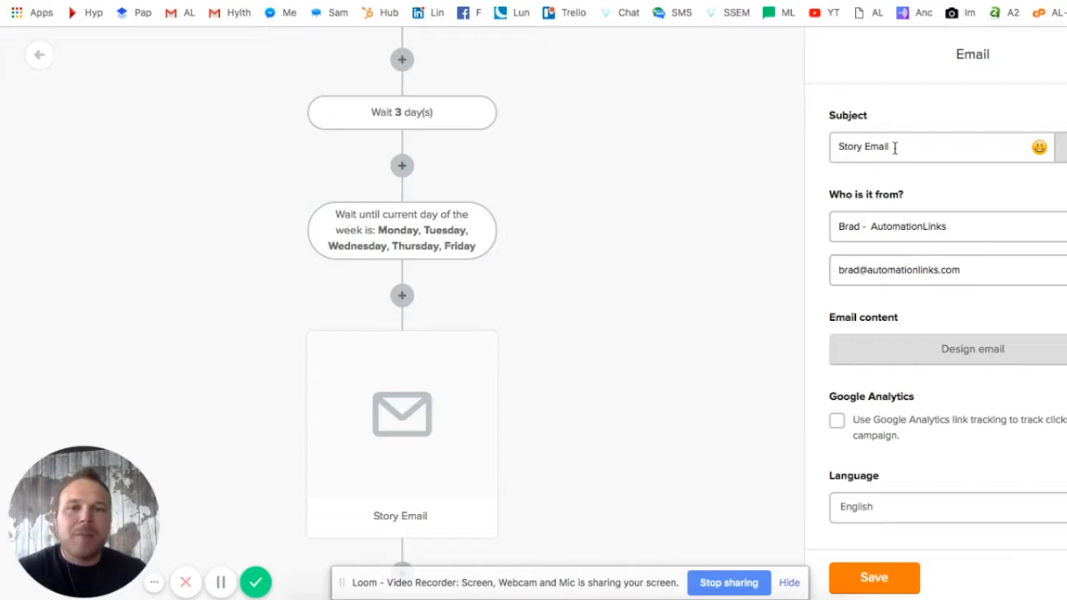
mouse_move(539, 453)
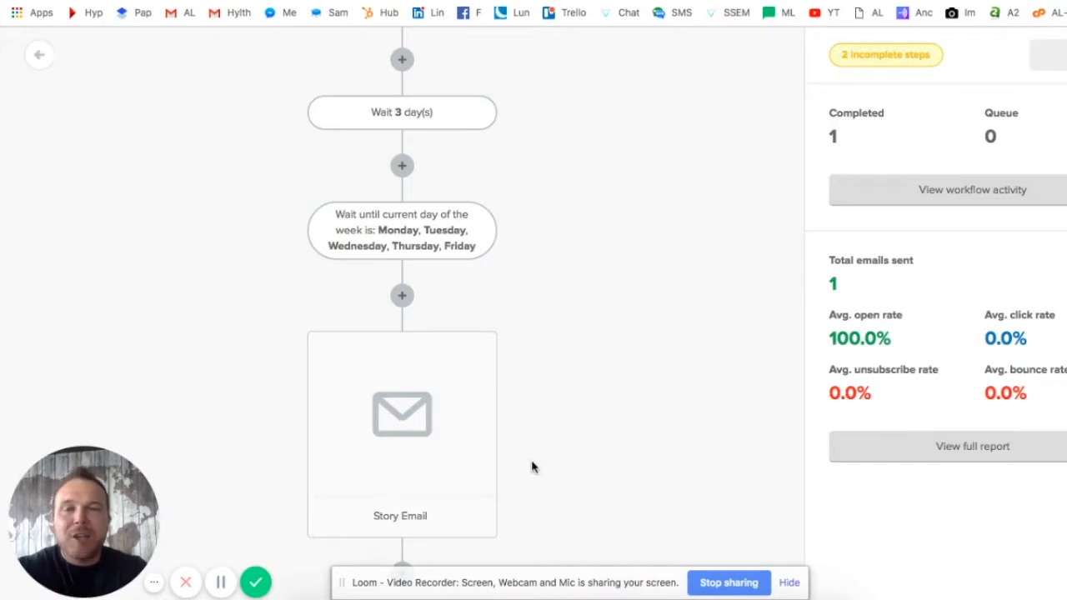
scroll("down", 3)
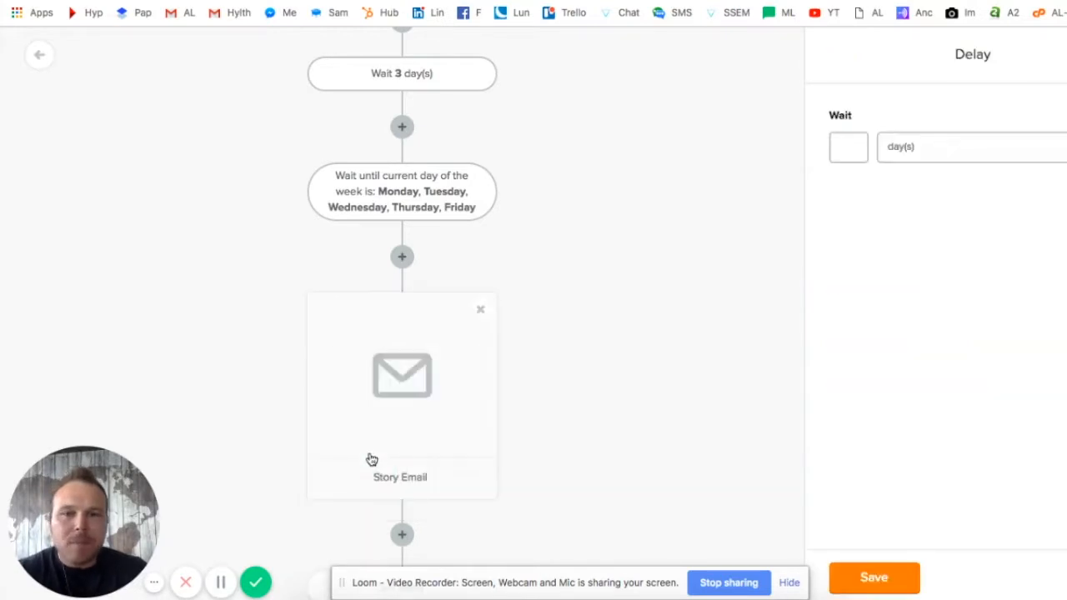
scroll("down", 3)
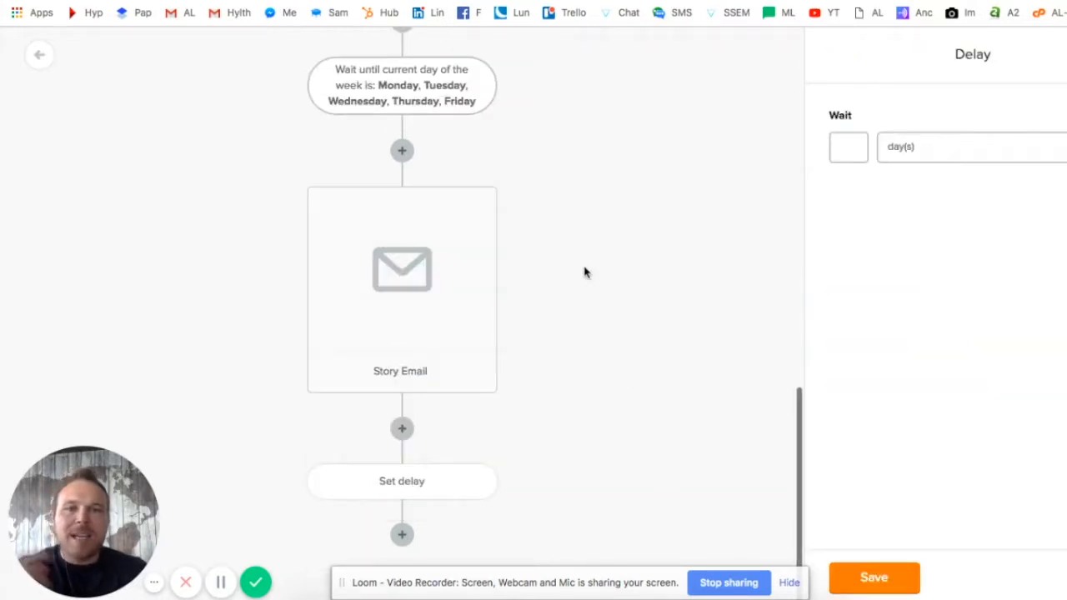
mouse_move(646, 234)
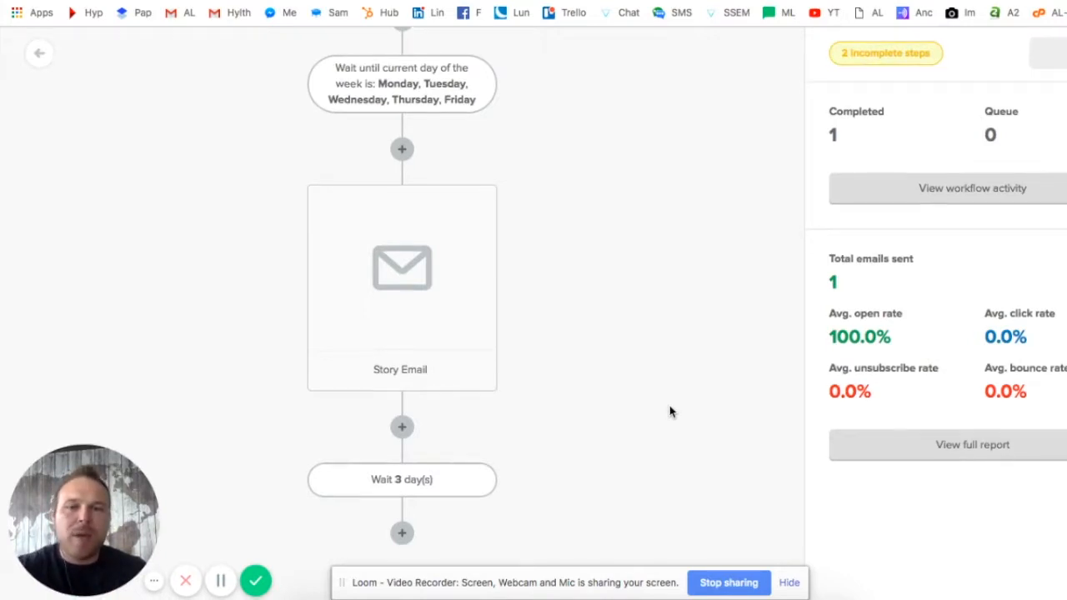
Add a 3-day delay step after the Story Email.
left_click(402, 427)
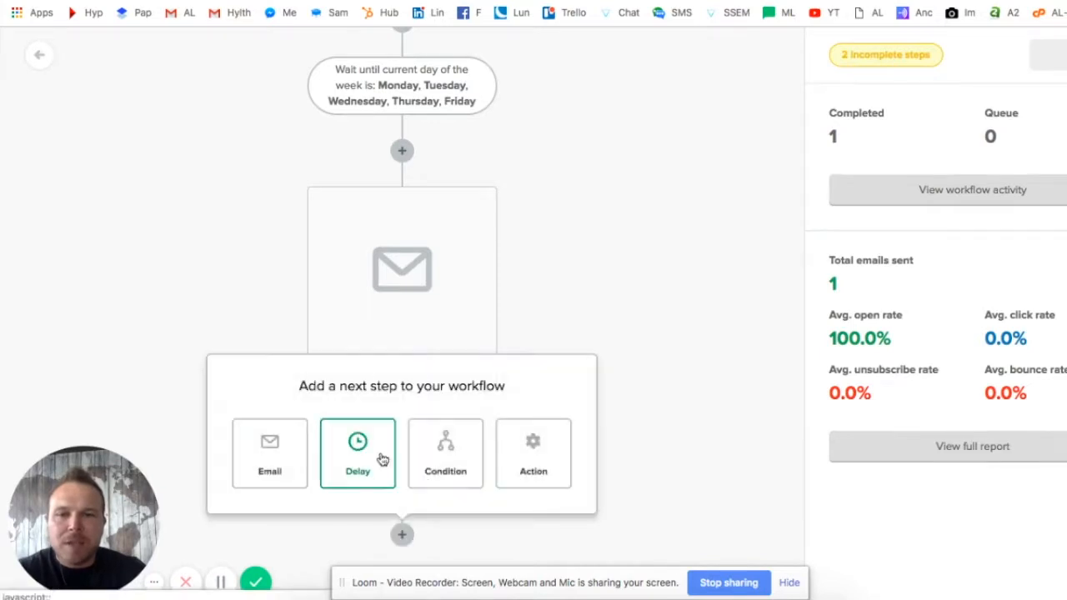
left_click(358, 453)
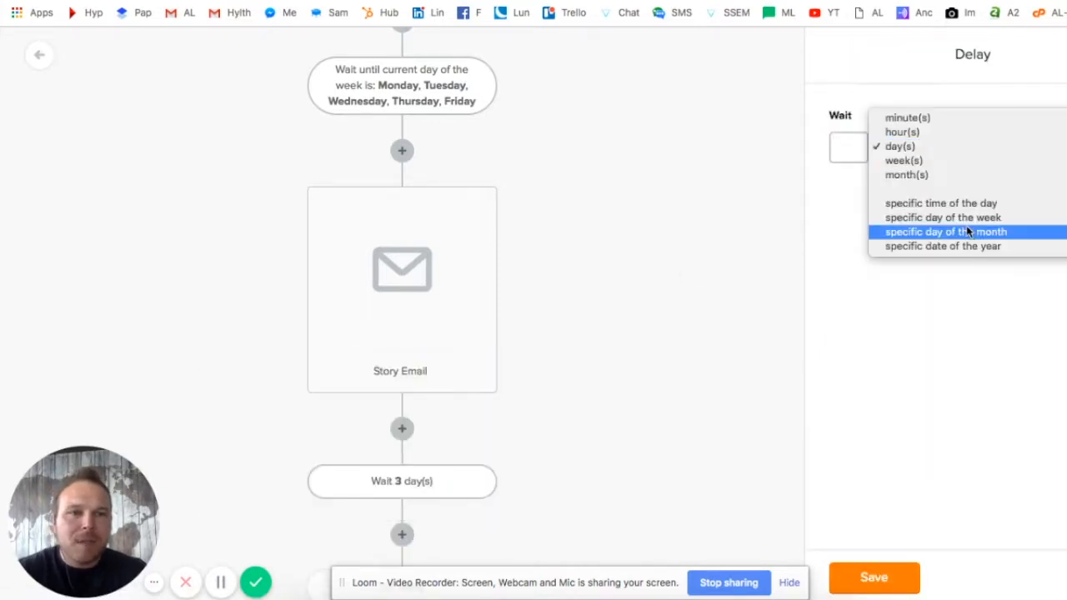
left_click(943, 218)
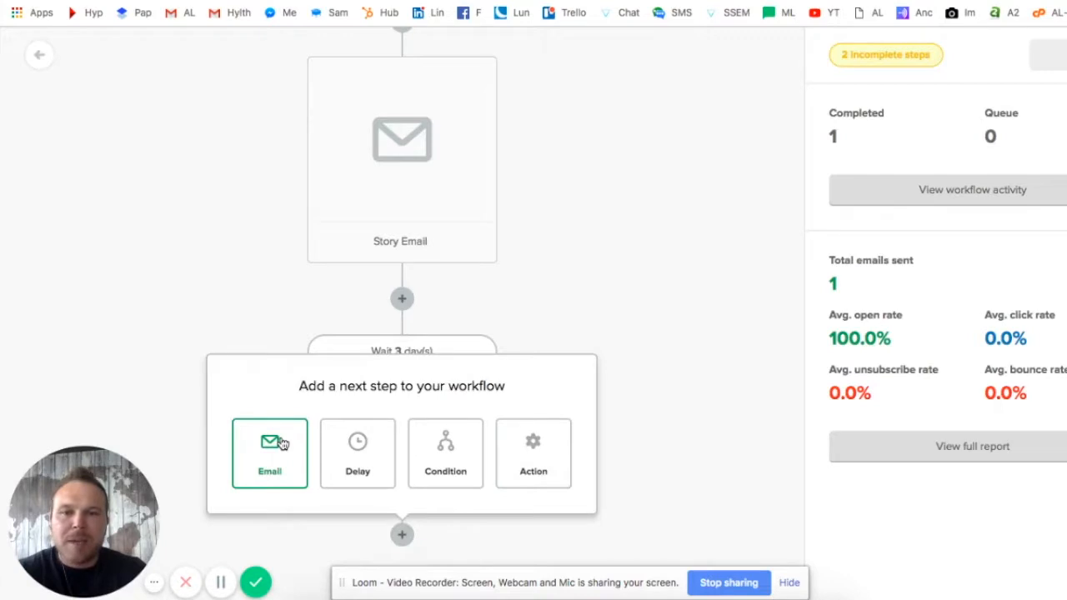
Add an email step with subject 'Testimonials Email' and save it.
left_click(269, 453)
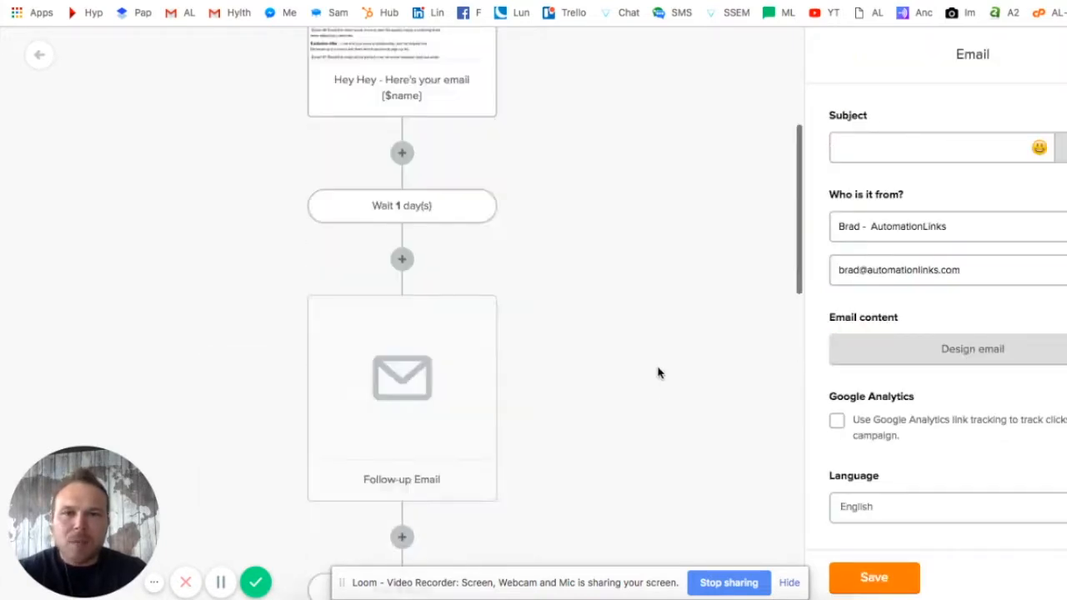
scroll("up", 3)
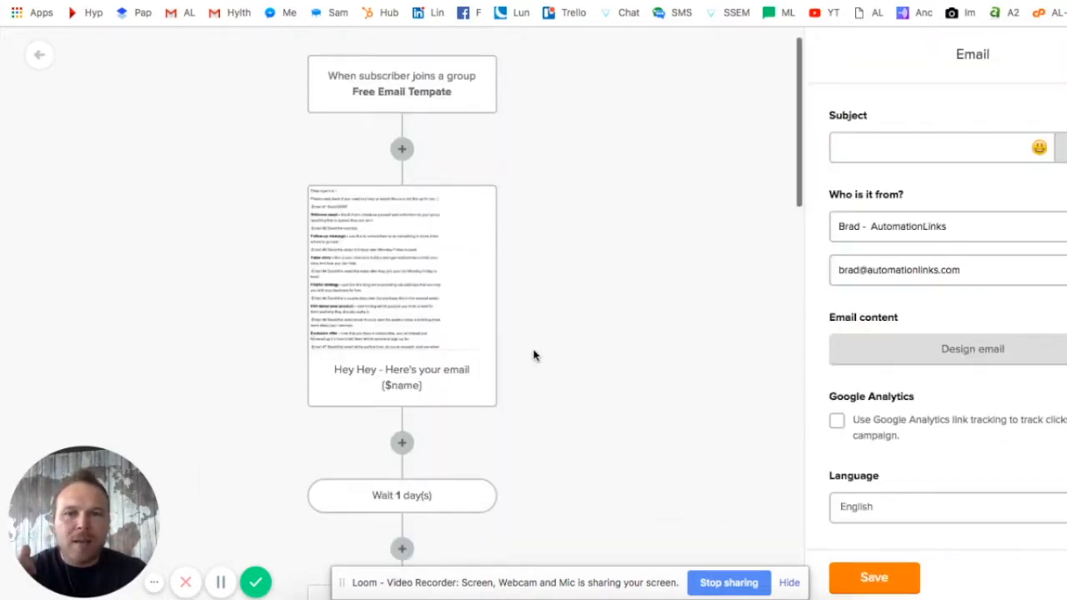
scroll("down", 3)
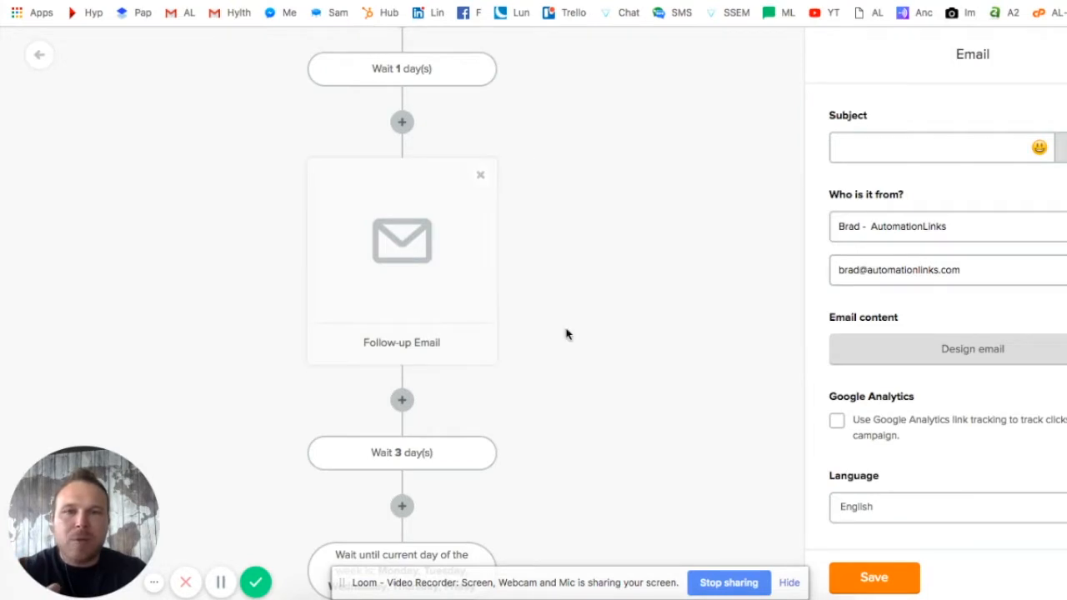
scroll("up", 3)
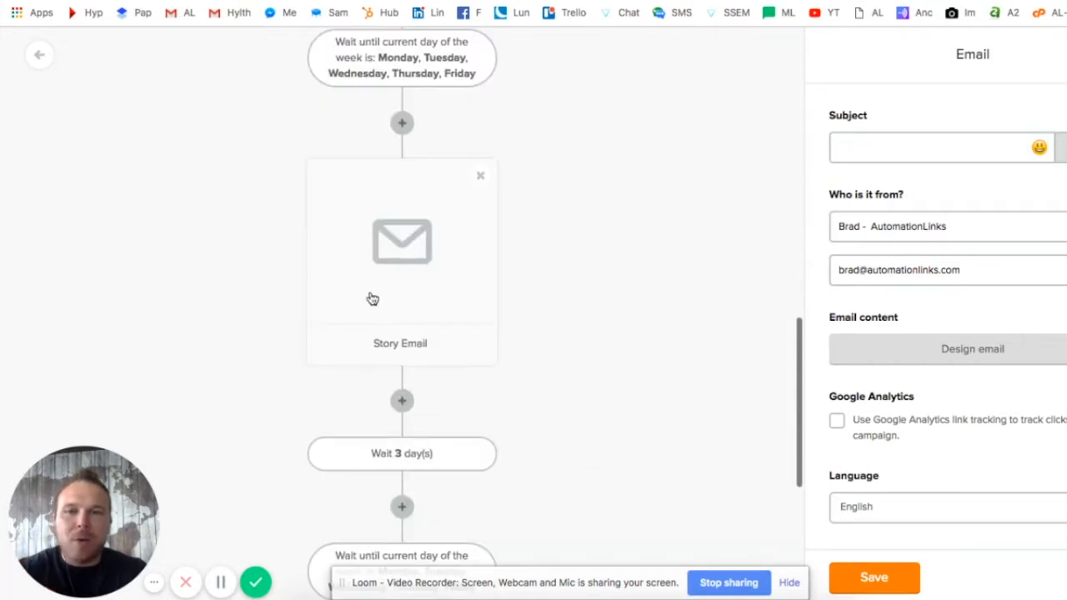
mouse_move(471, 289)
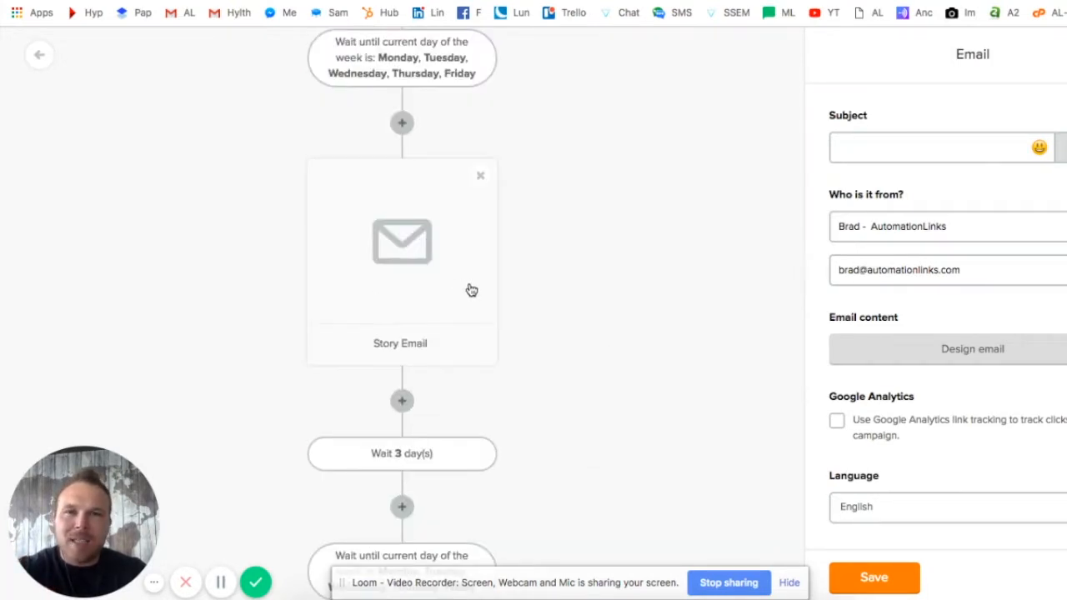
mouse_move(527, 313)
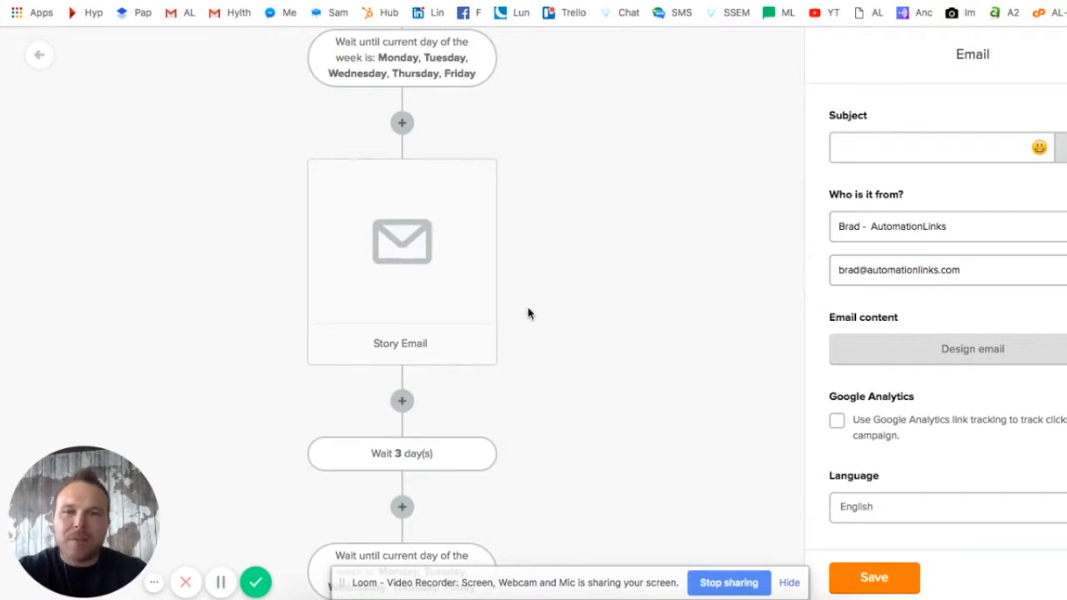
mouse_move(521, 314)
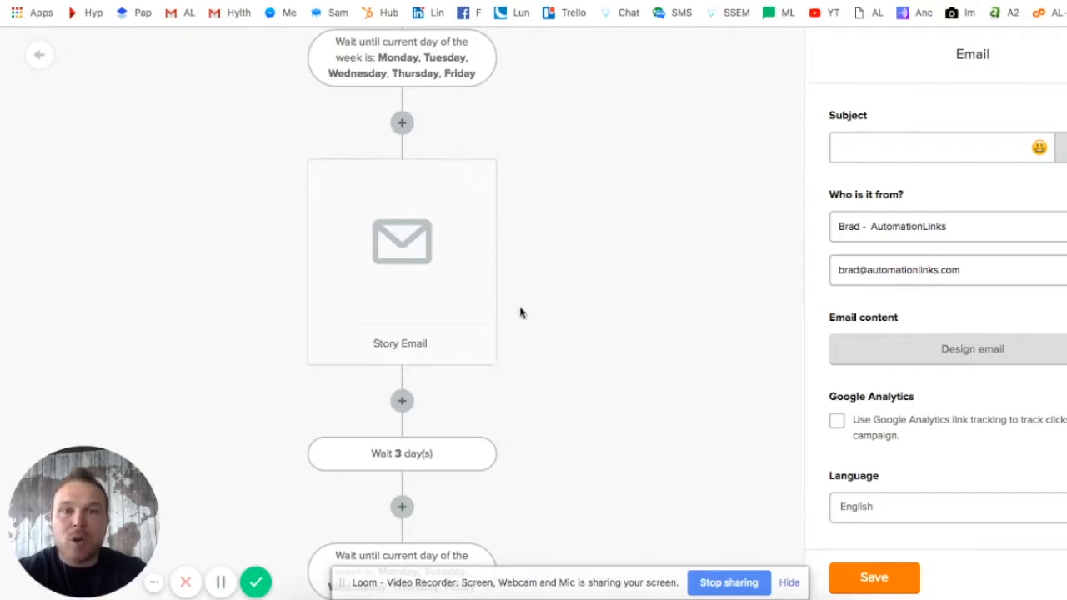
scroll("down", 3)
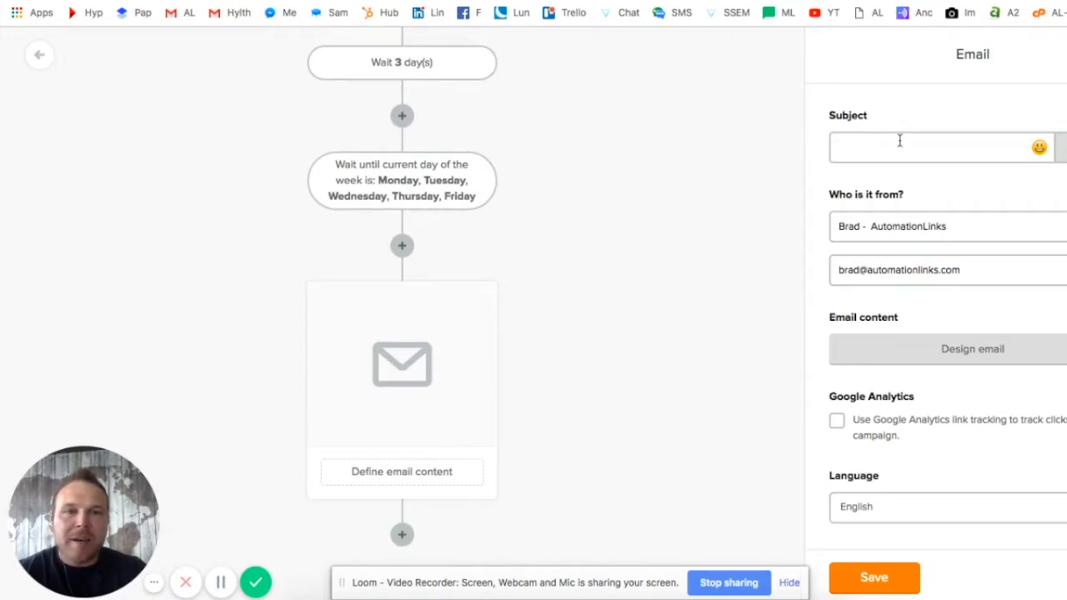
mouse_move(917, 149)
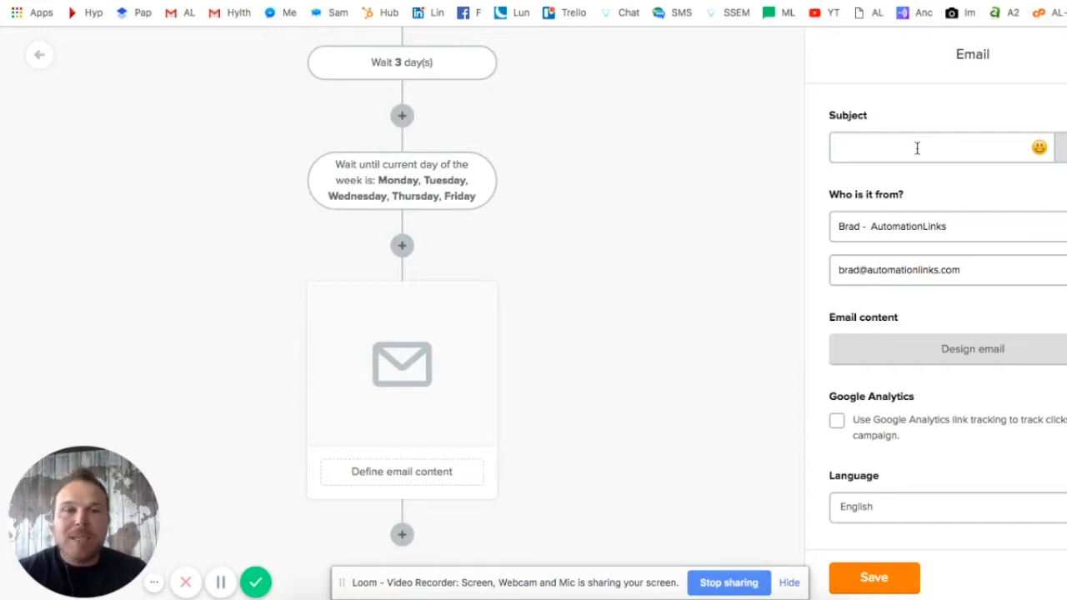
type("Testi")
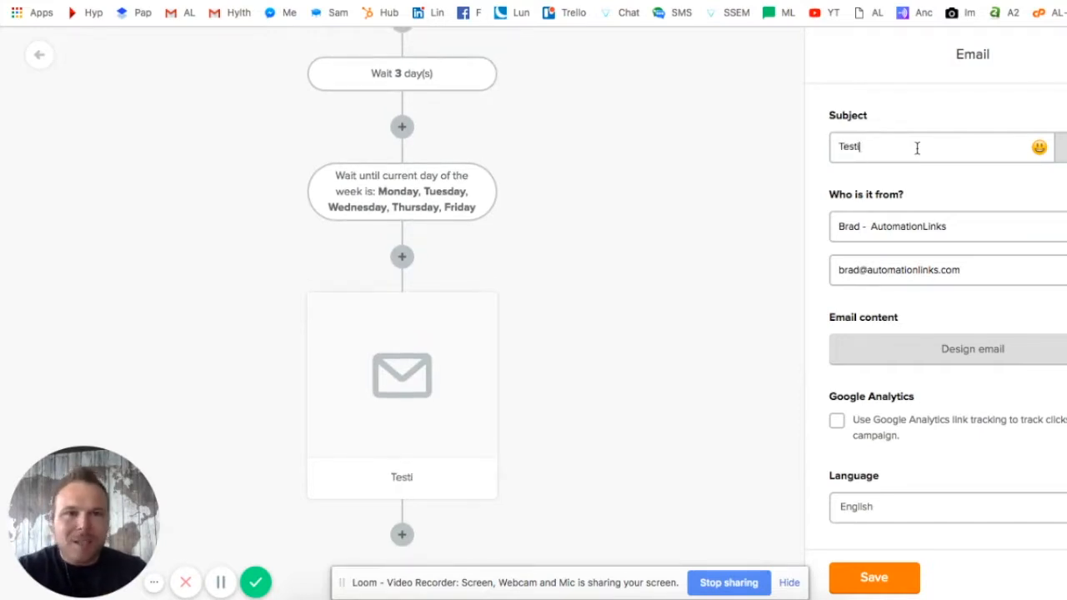
type("Testimonials Email")
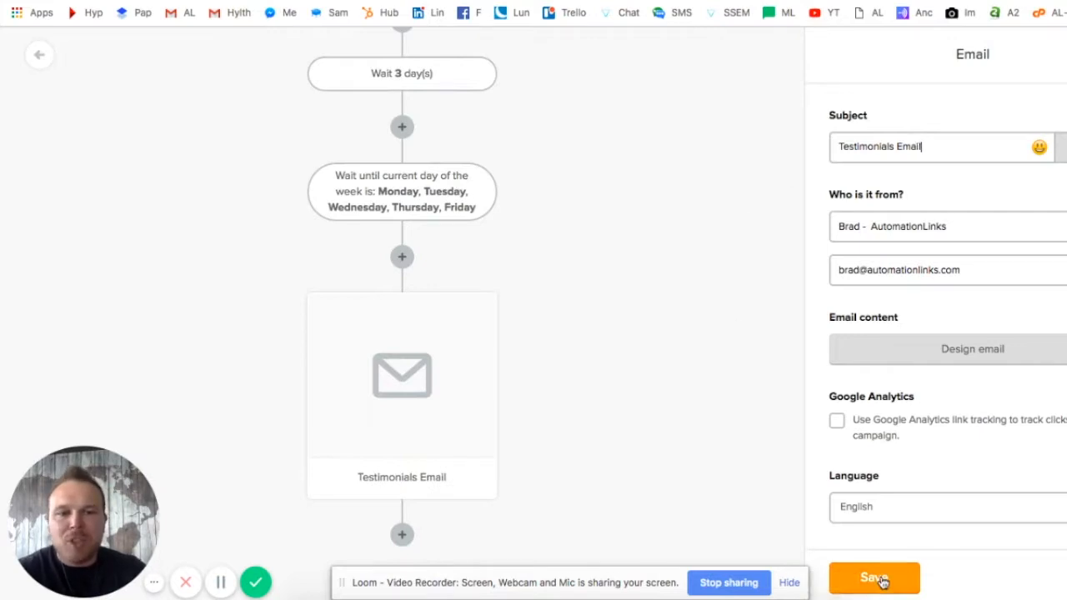
left_click(874, 578)
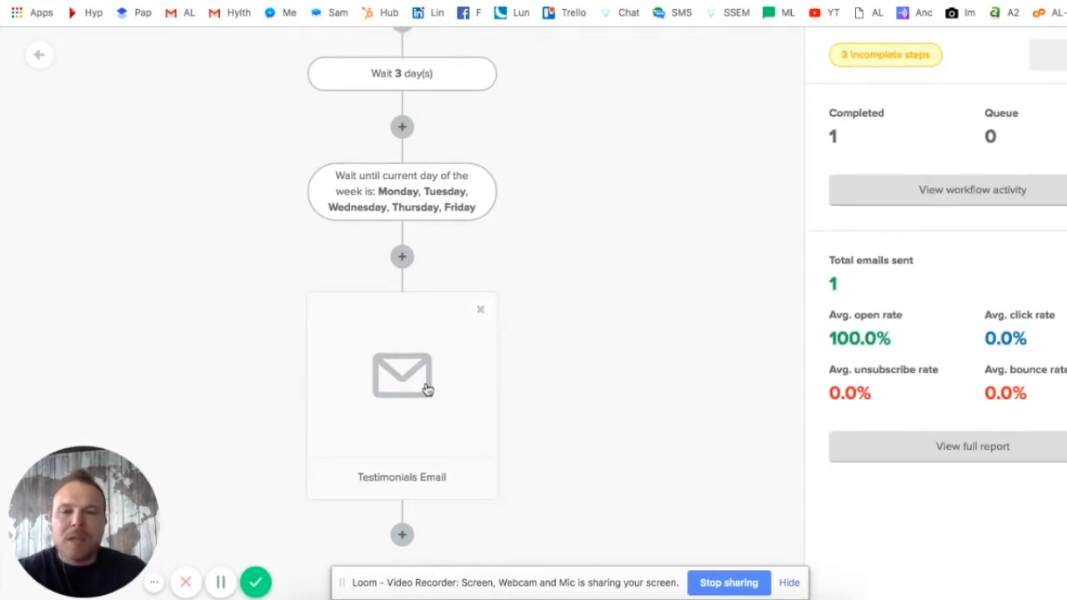
mouse_move(404, 535)
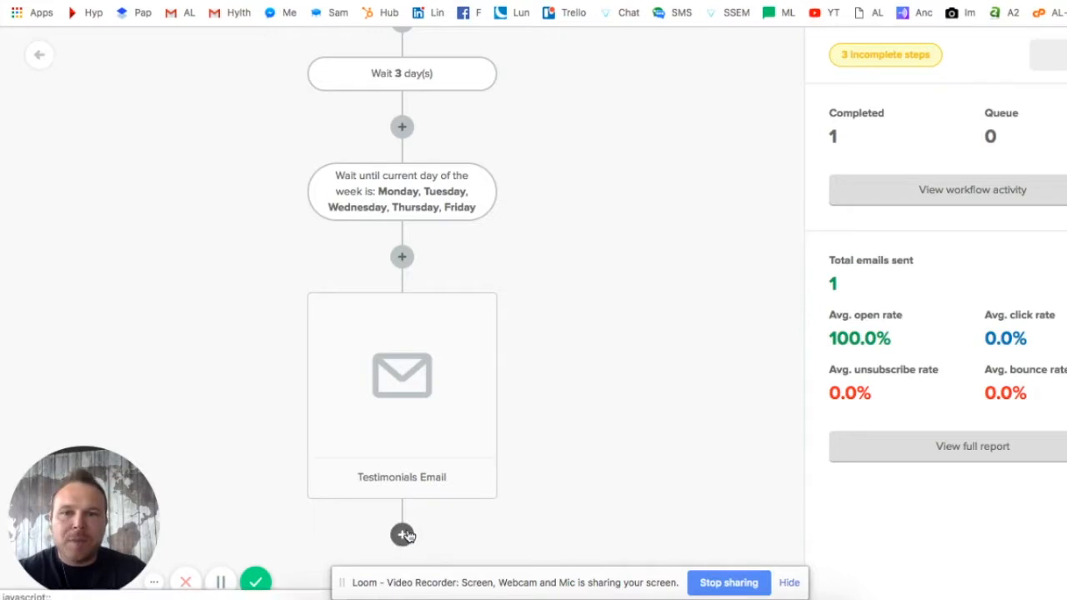
Add a 2-day delay, then an email with subject 'Services are best for them'.
left_click(402, 73)
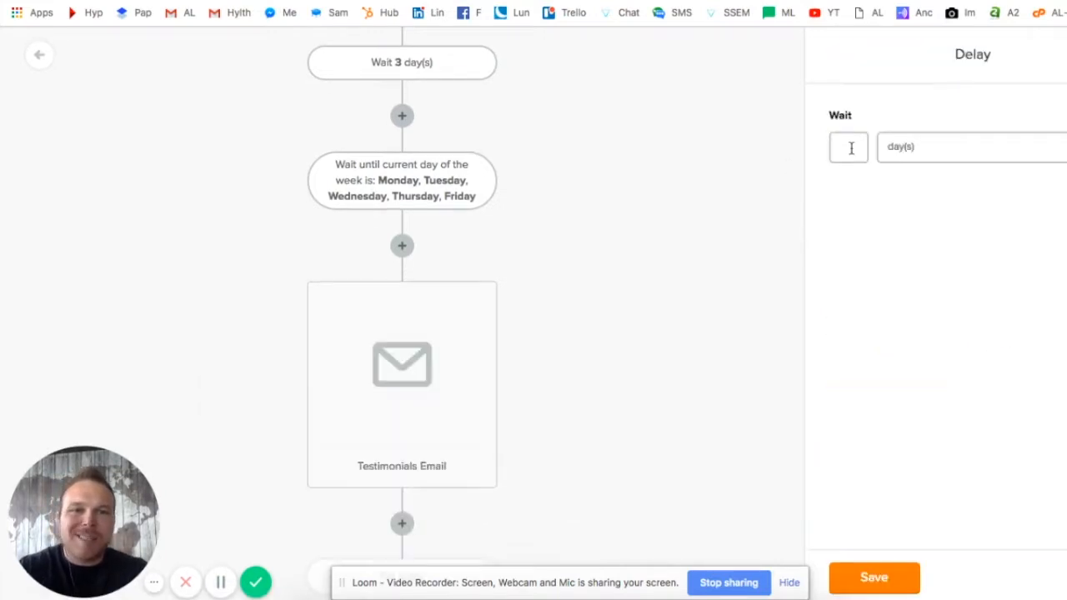
type("2")
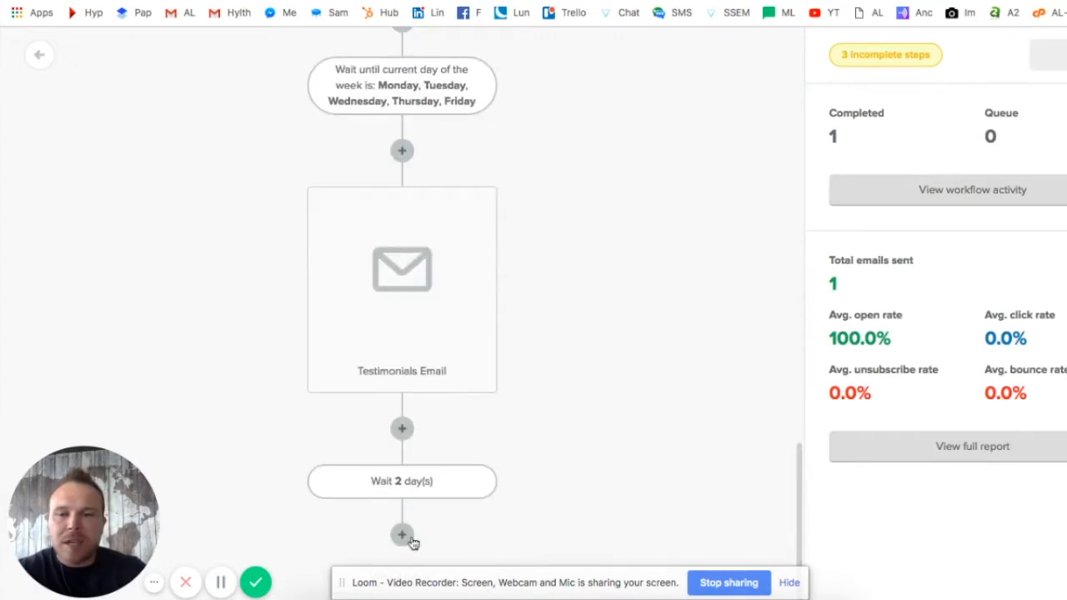
left_click(402, 535)
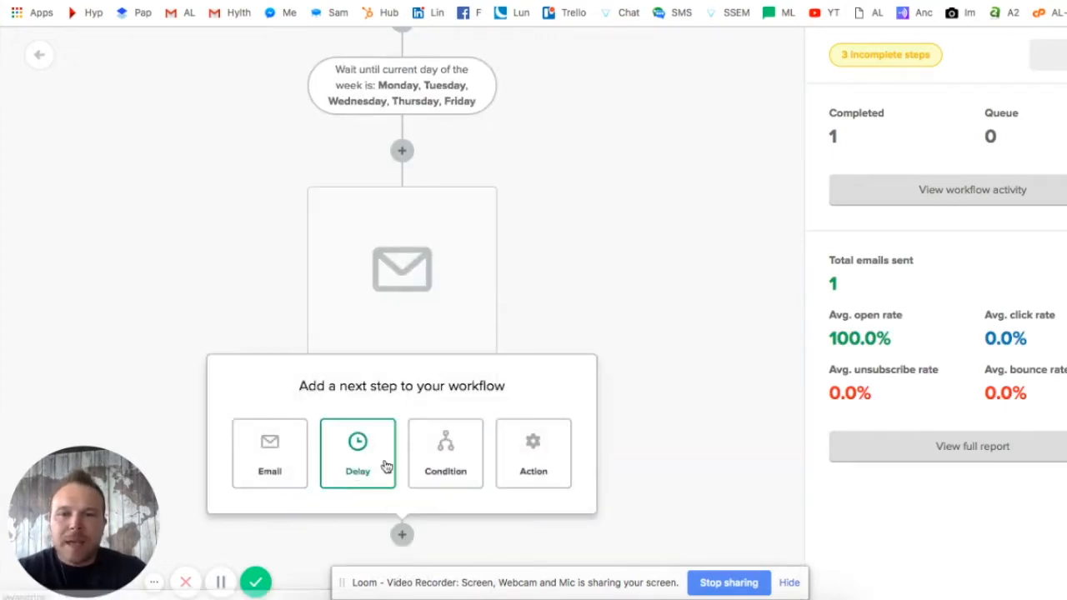
left_click(269, 453)
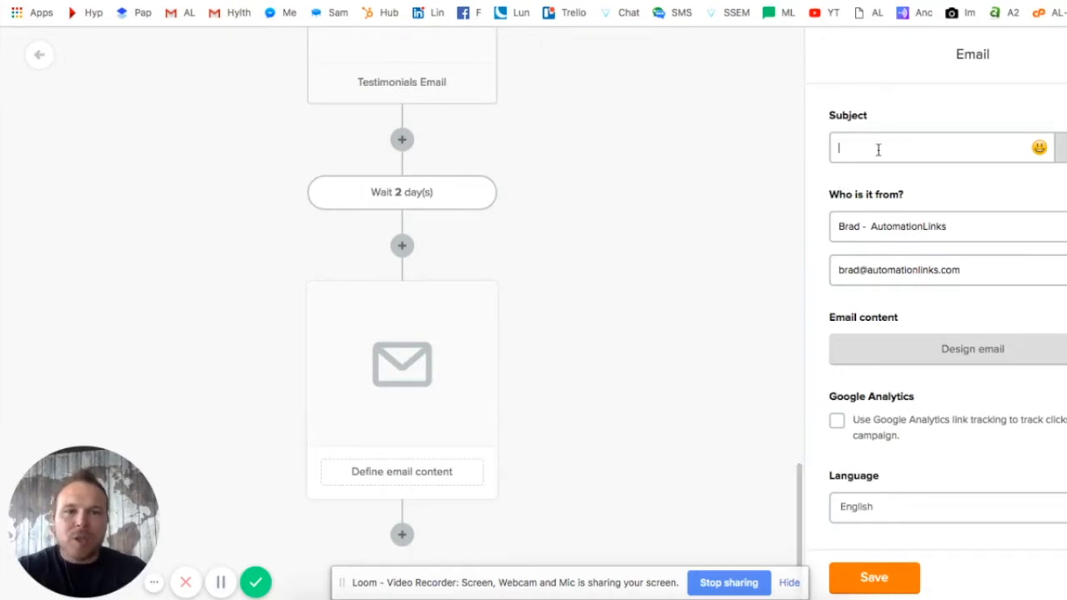
type("Servie")
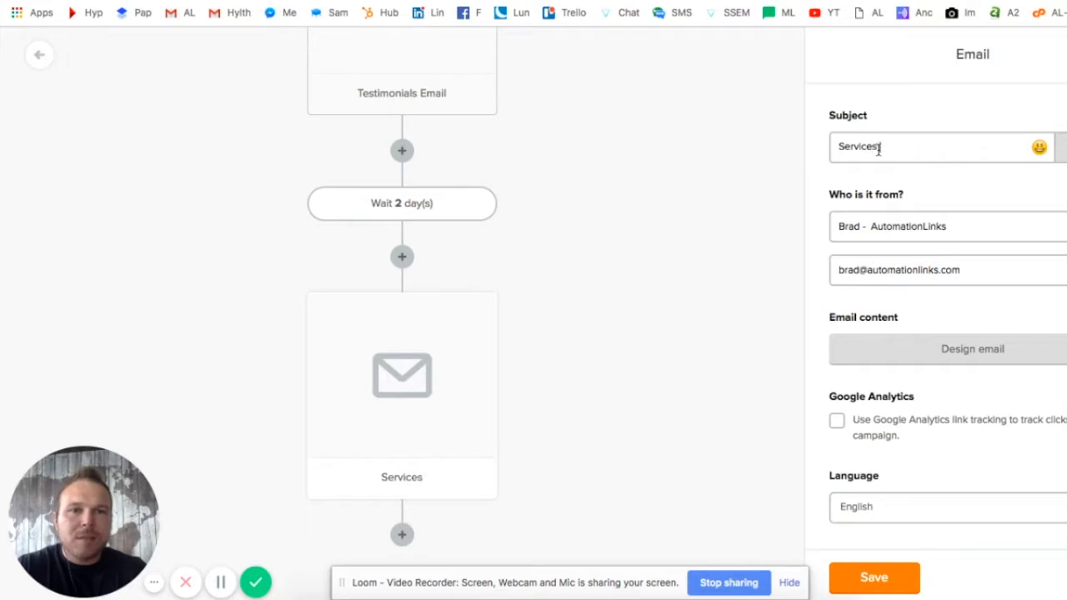
type("are best for th")
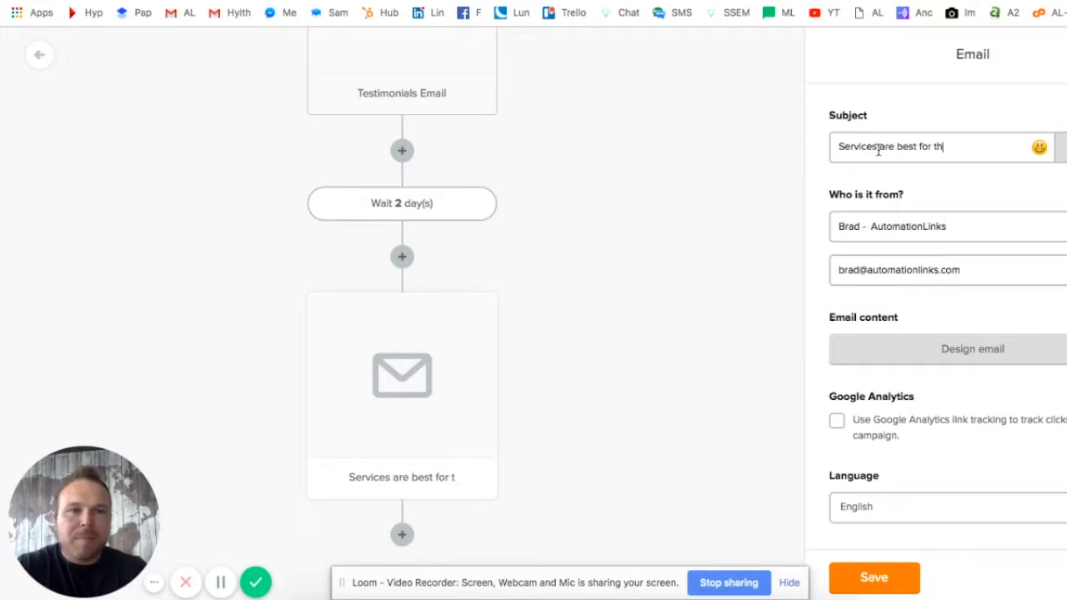
type("em")
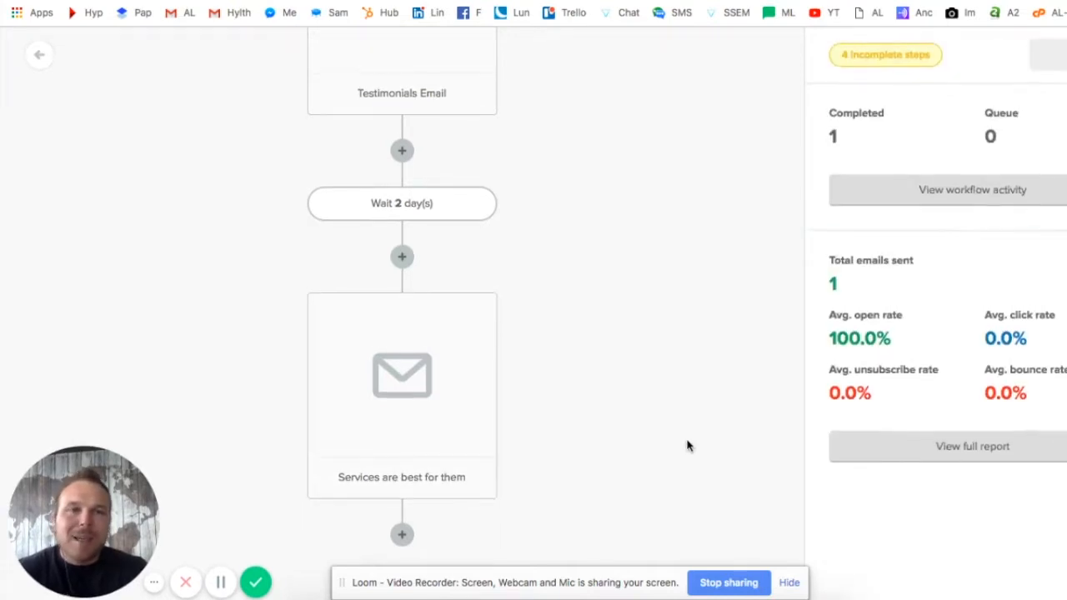
mouse_move(456, 525)
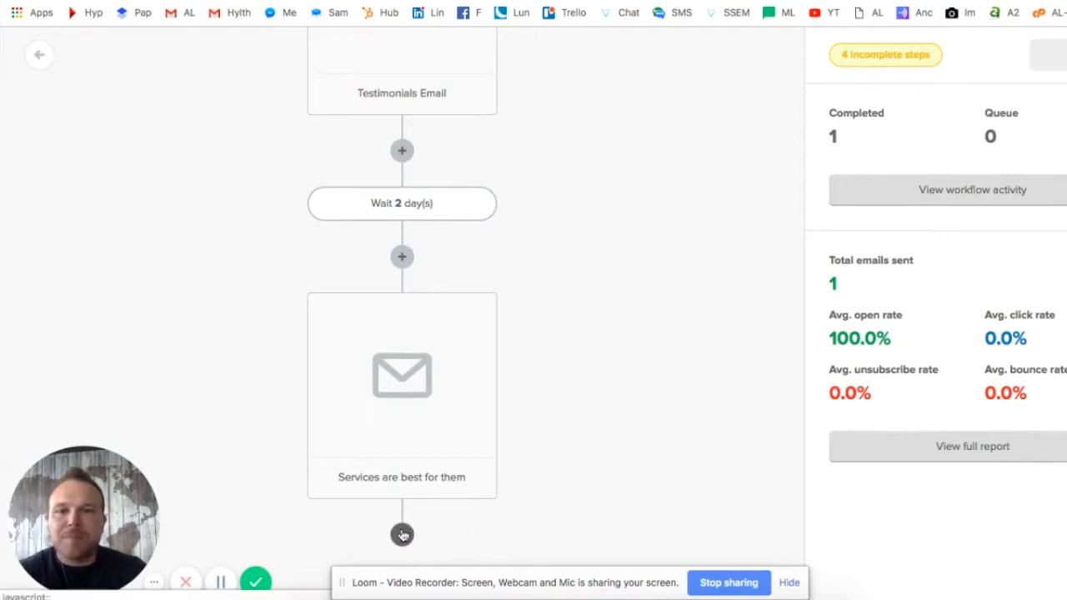
Add a 6-day delay, then a final email with subject 'Pay us today!'.
left_click(402, 534)
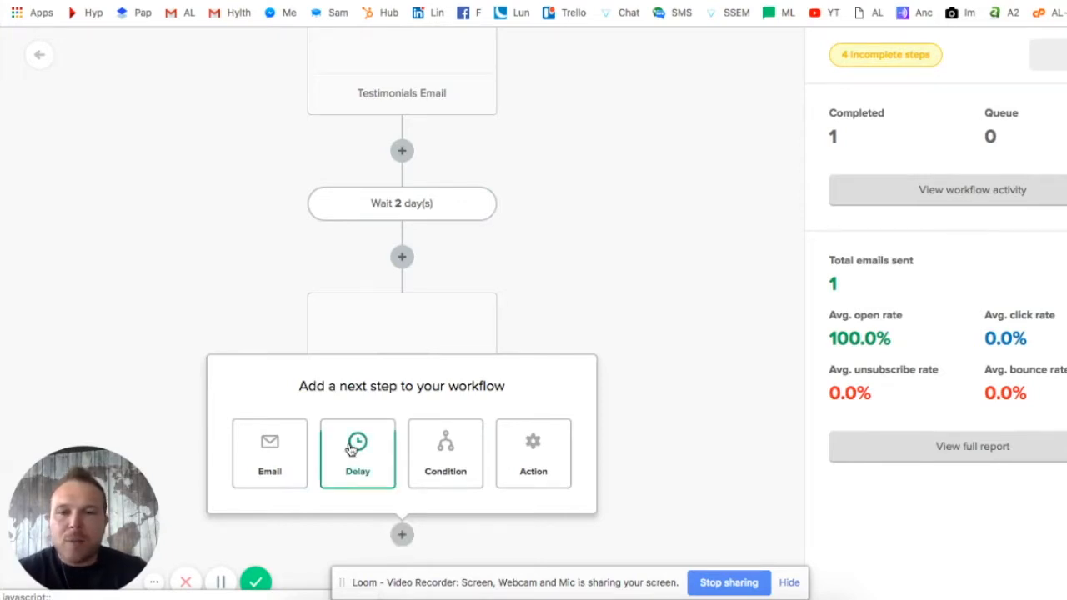
left_click(358, 453)
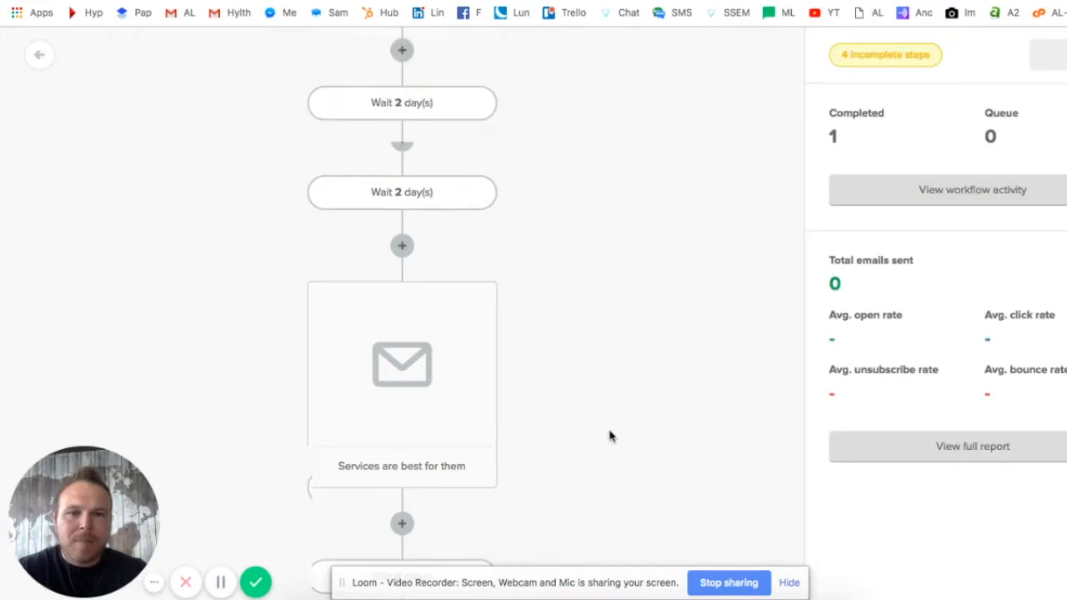
left_click(402, 523)
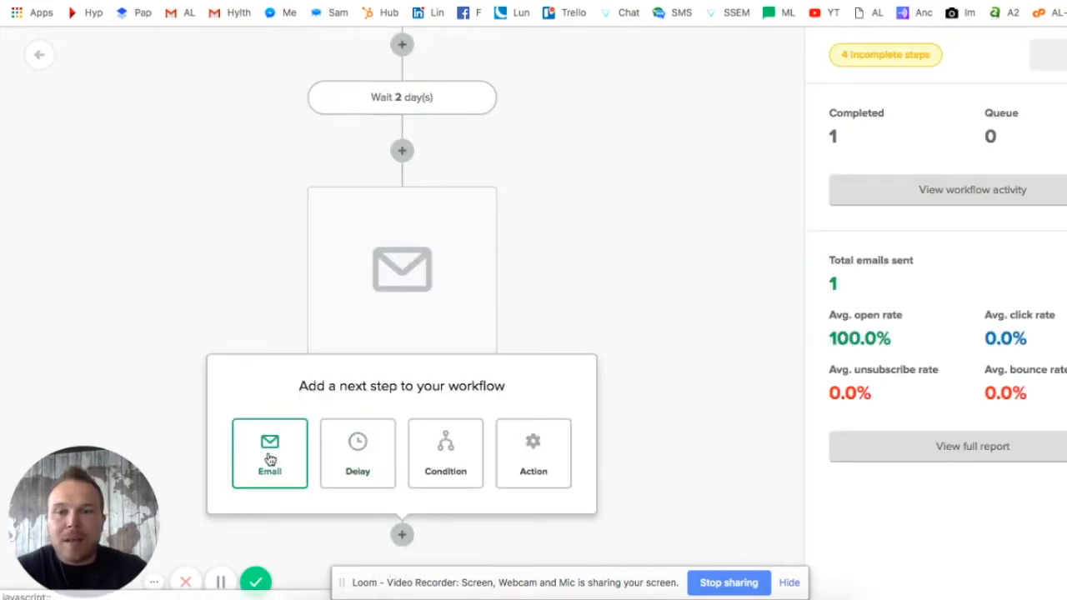
left_click(270, 454)
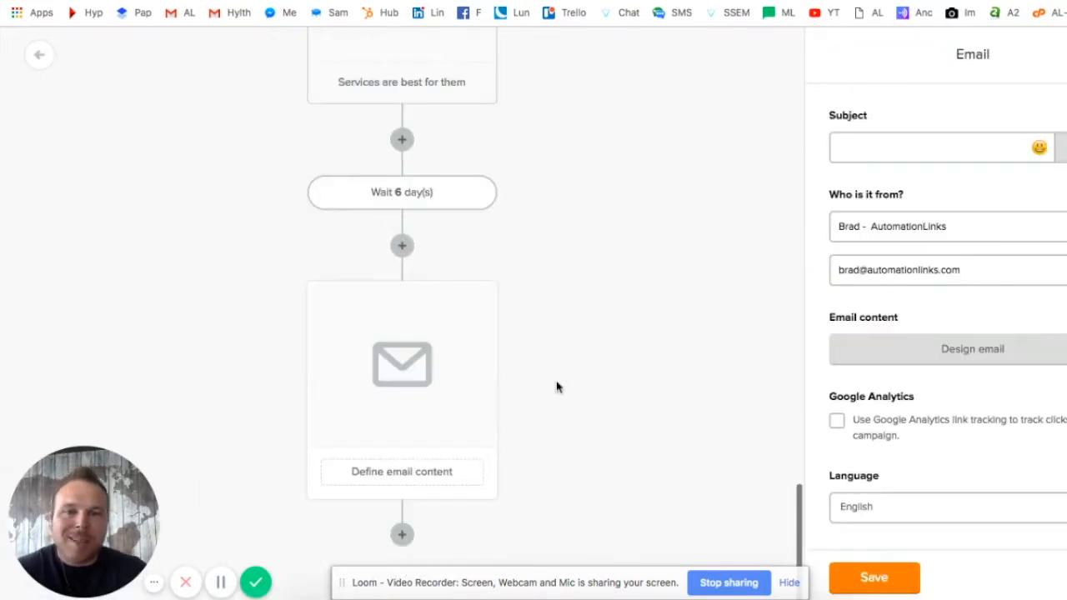
mouse_move(546, 384)
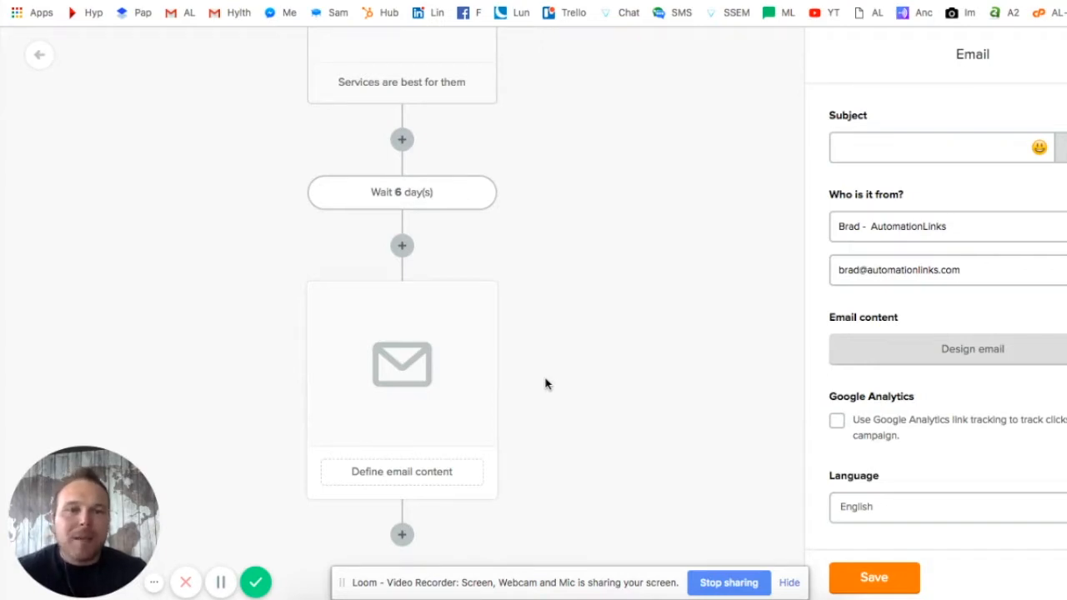
left_click(917, 148)
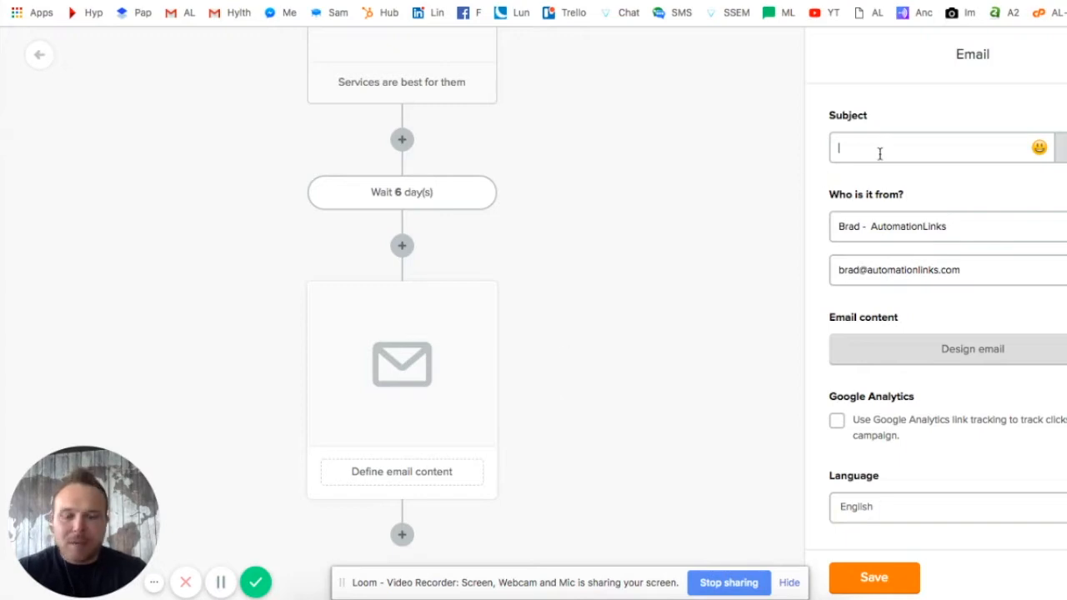
type("Pay")
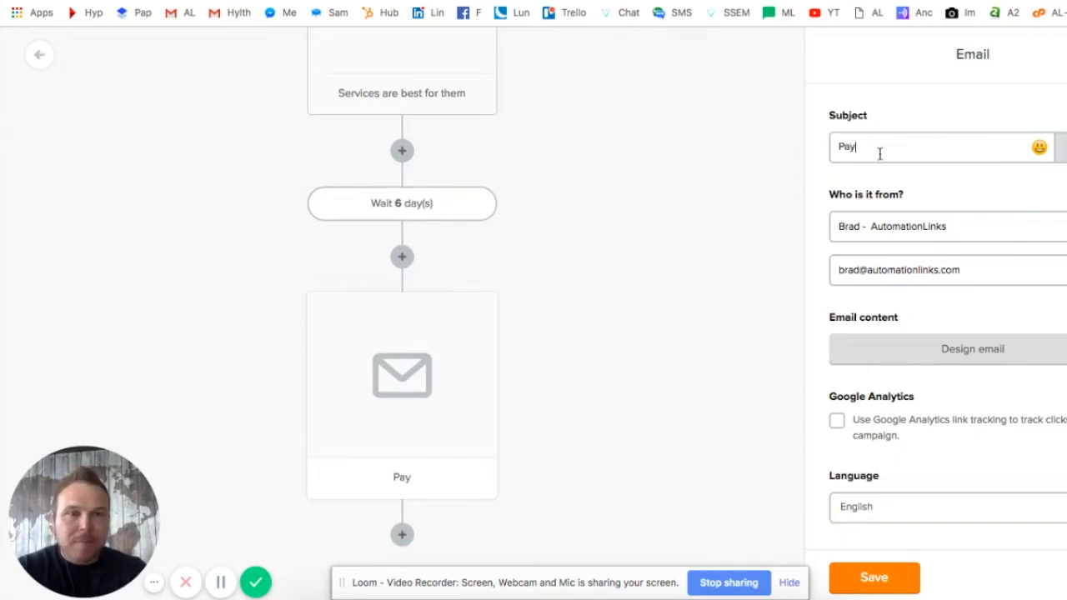
type("us today!")
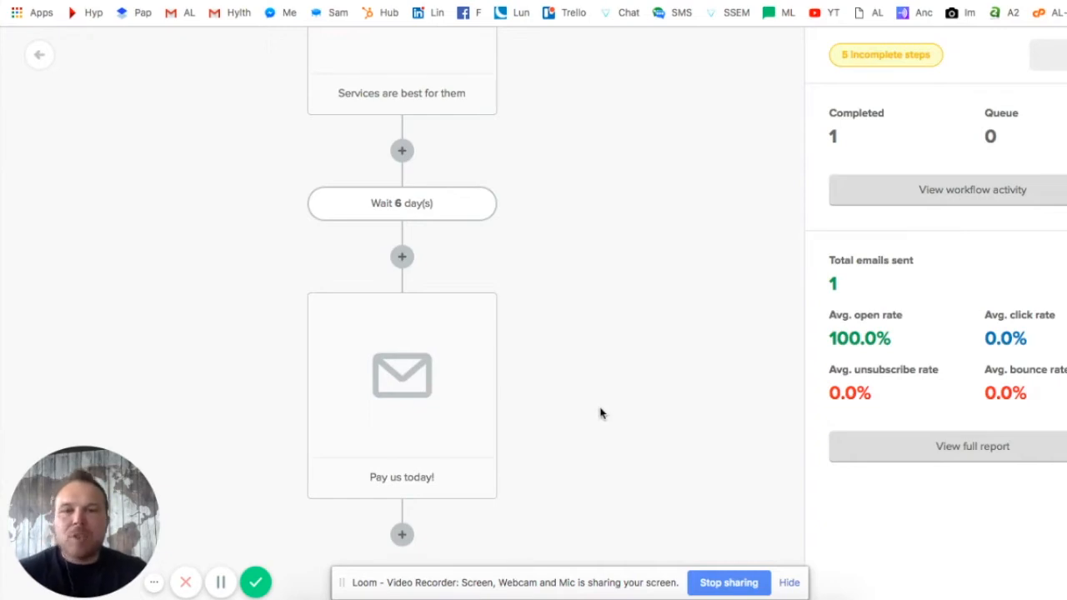
mouse_move(682, 453)
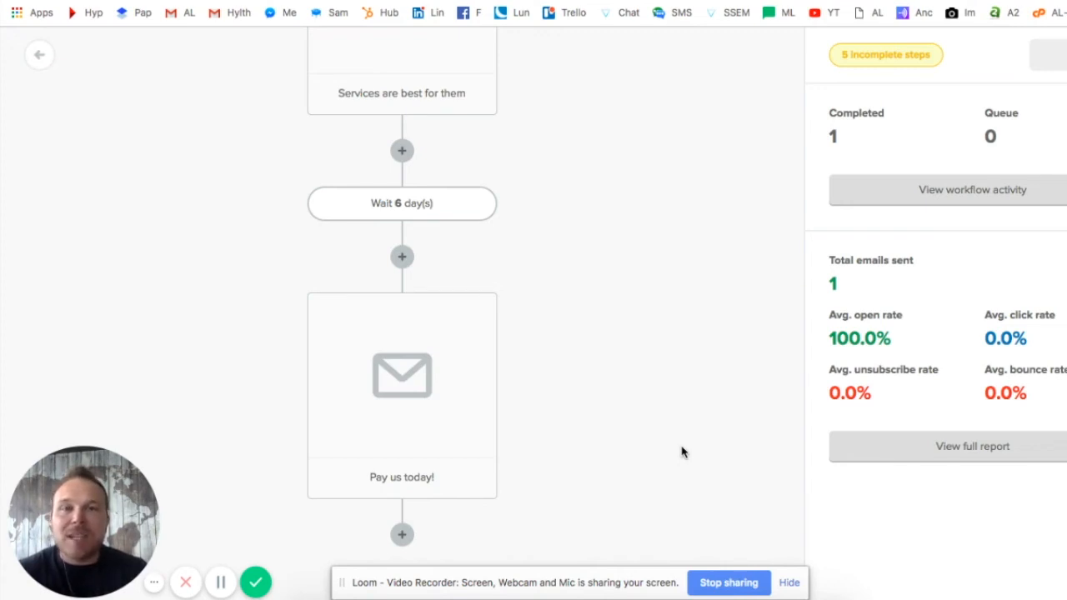
mouse_move(974, 15)
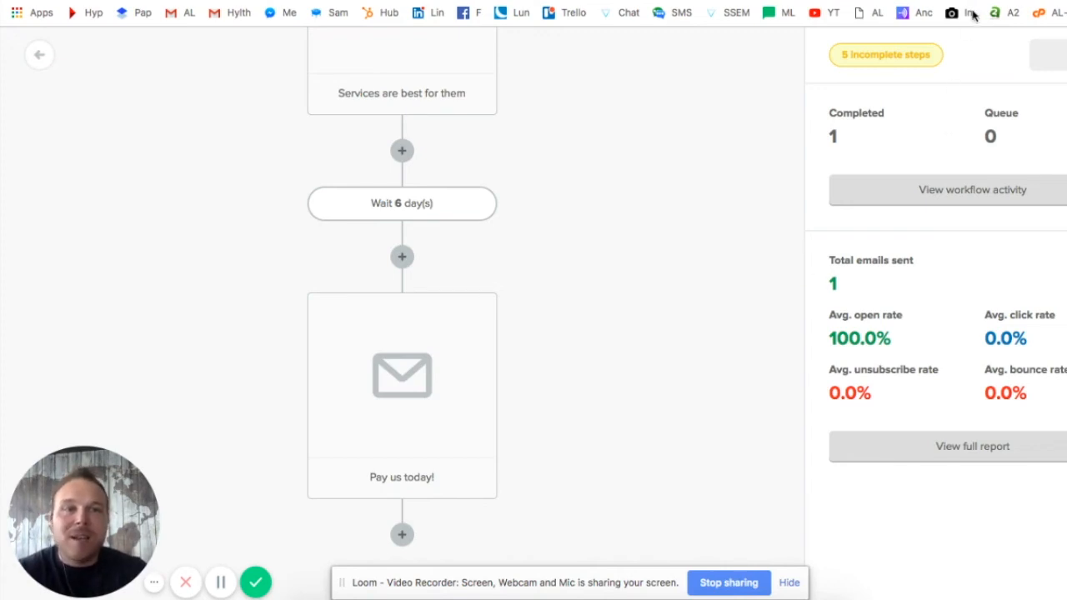